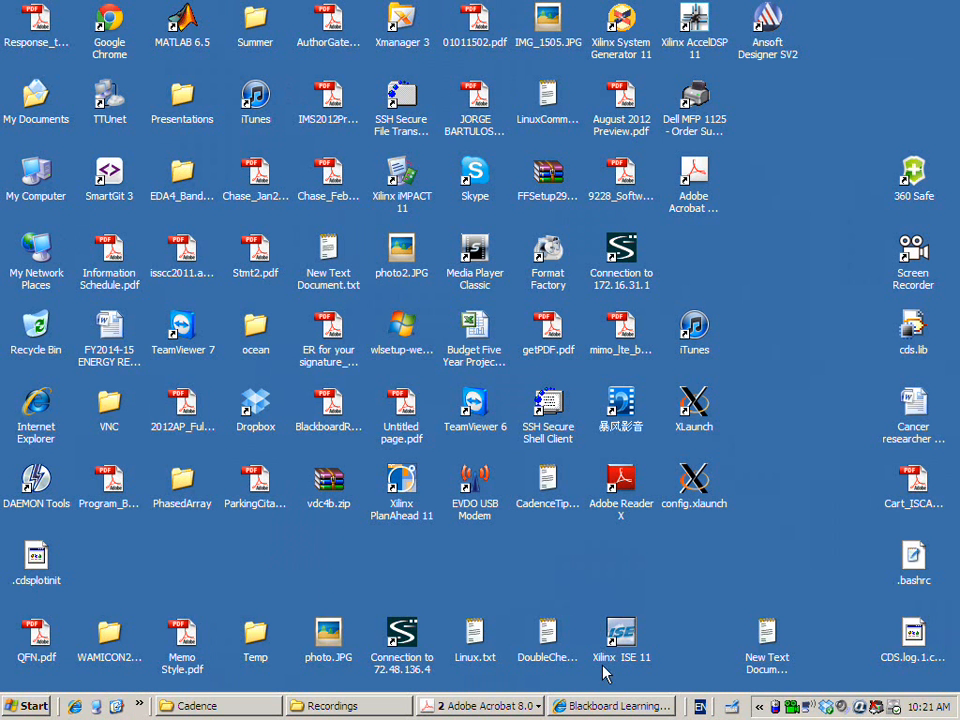
mouse_move(696, 476)
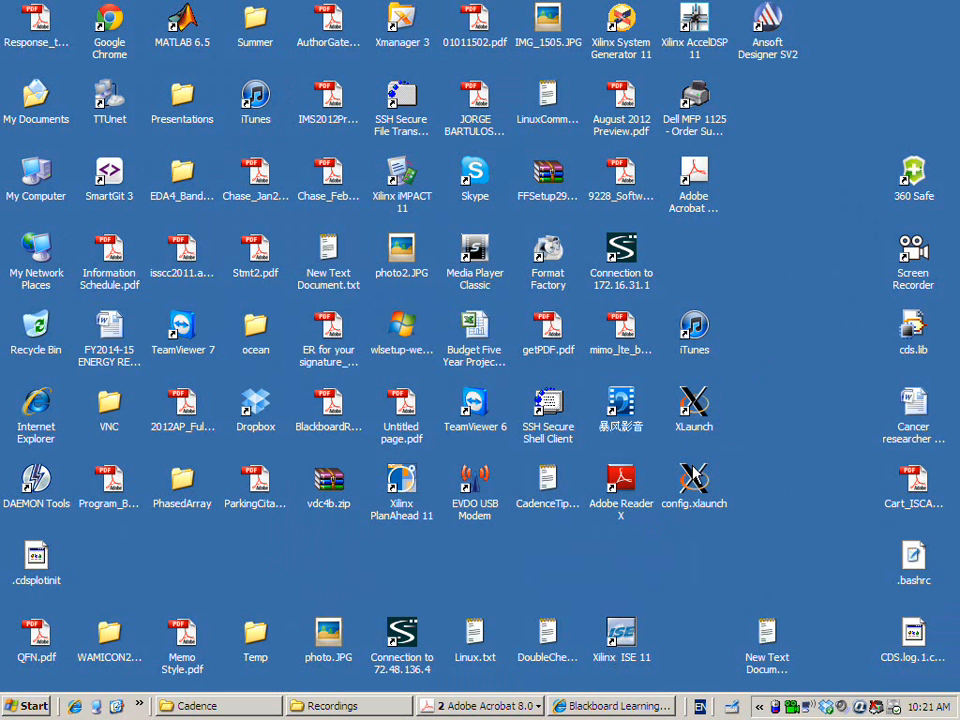
mouse_move(724, 486)
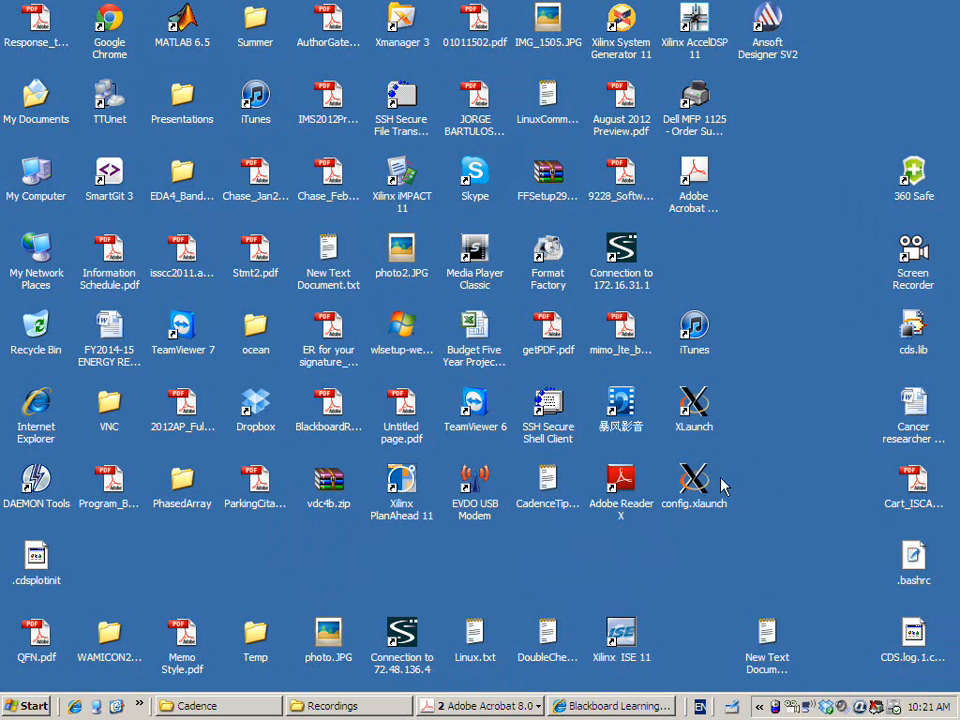
mouse_move(684, 528)
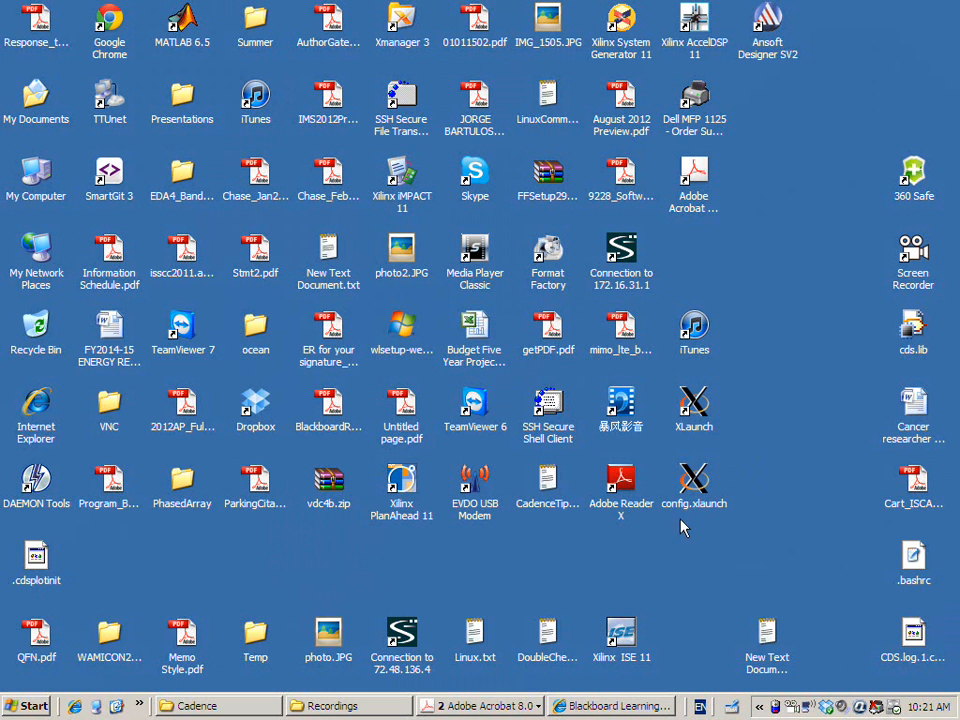
- Start the config.xlaunch session, log in with the password and dismiss the XKB keyboard error
left_click(694, 476)
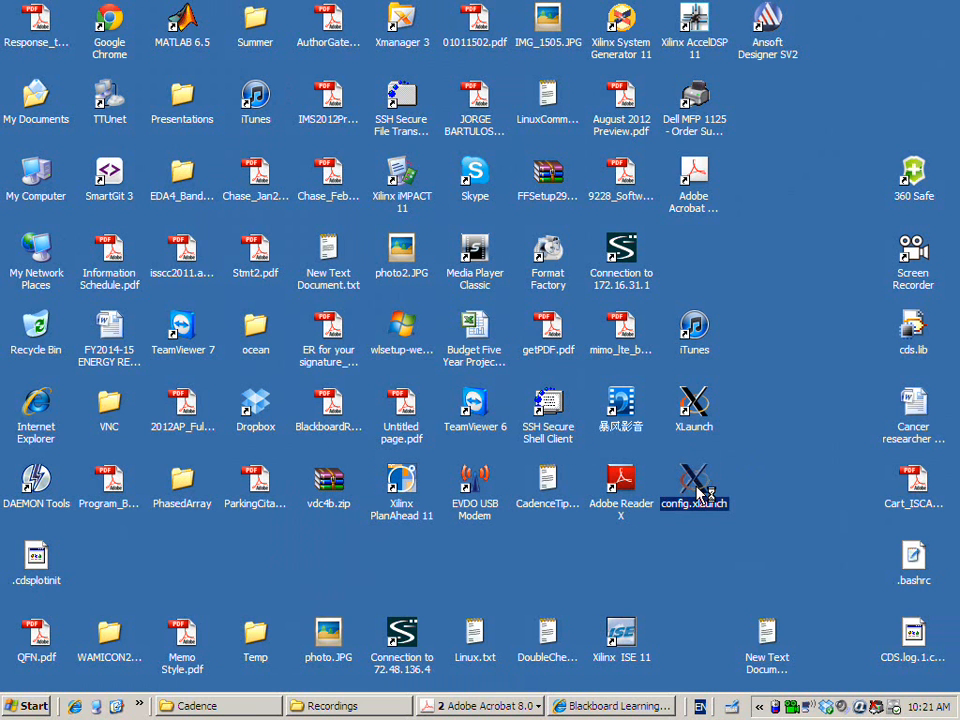
double_click(694, 486)
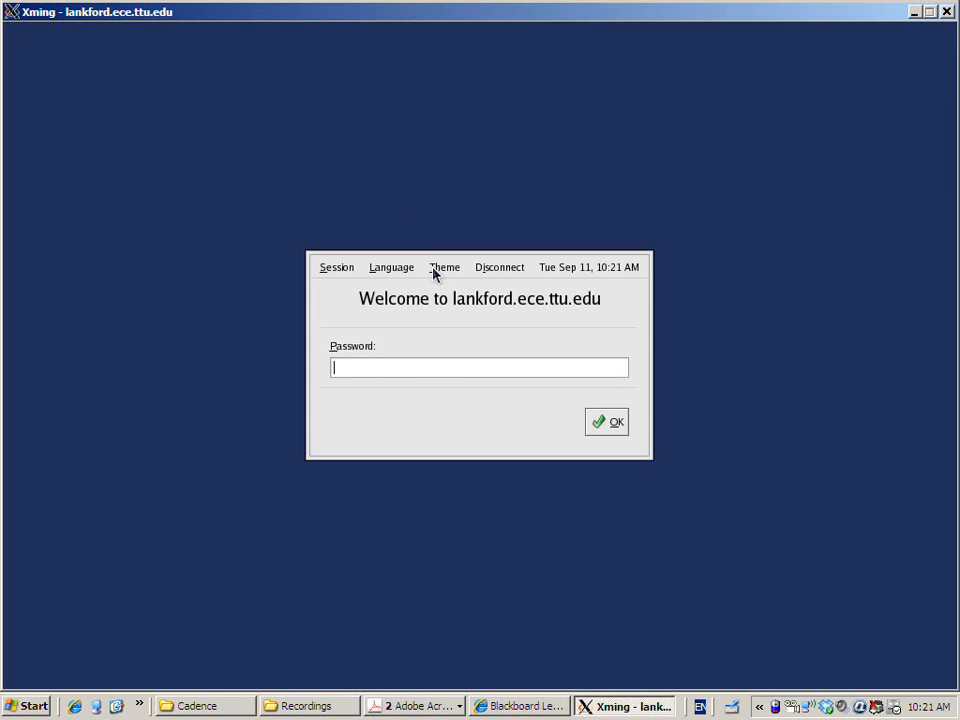
type("password")
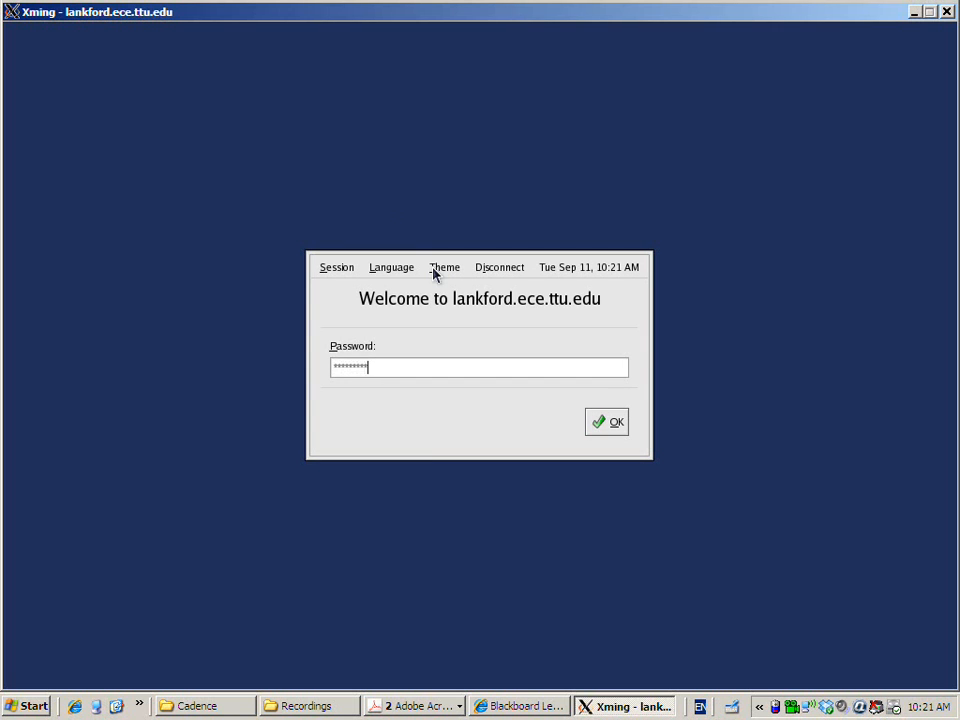
left_click(608, 420)
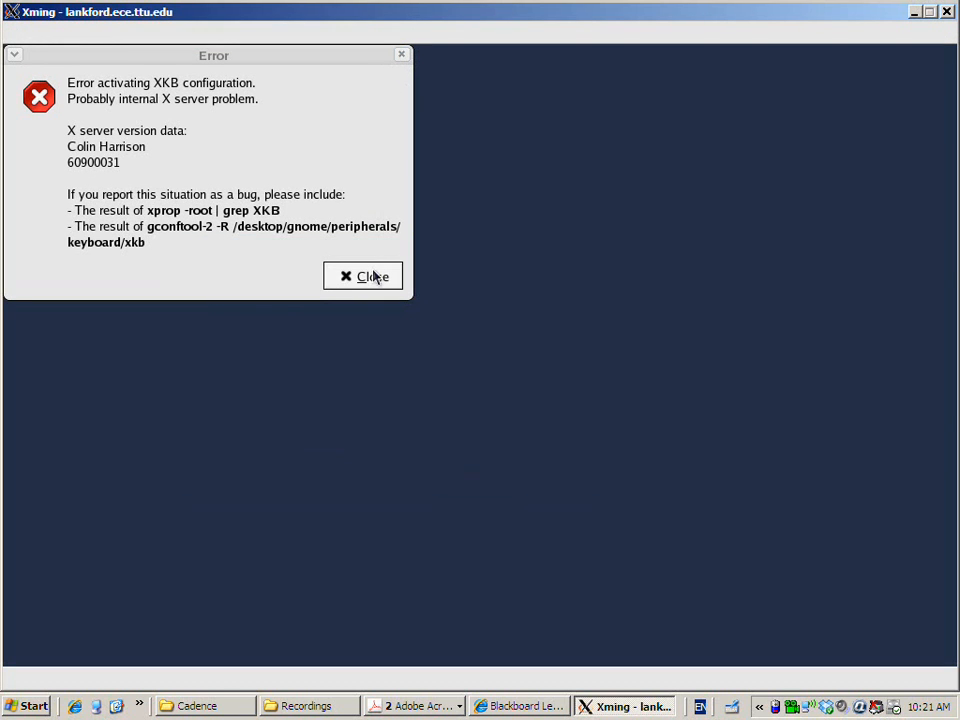
left_click(362, 276)
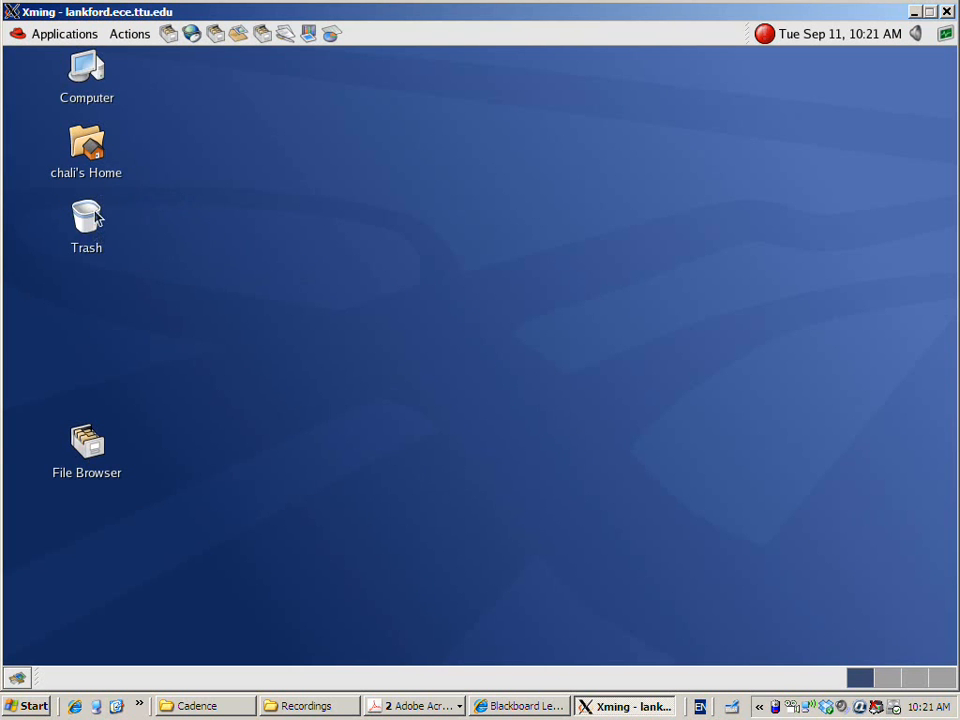
- Browse Computer into the root Filesystem and then the boot folder
double_click(86, 78)
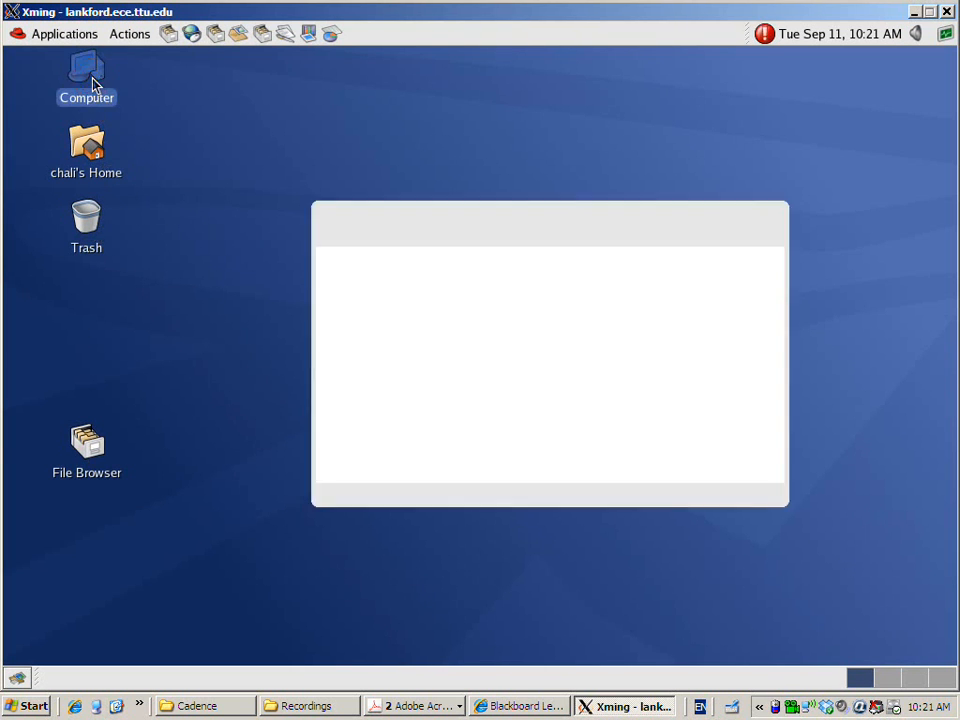
double_click(86, 76)
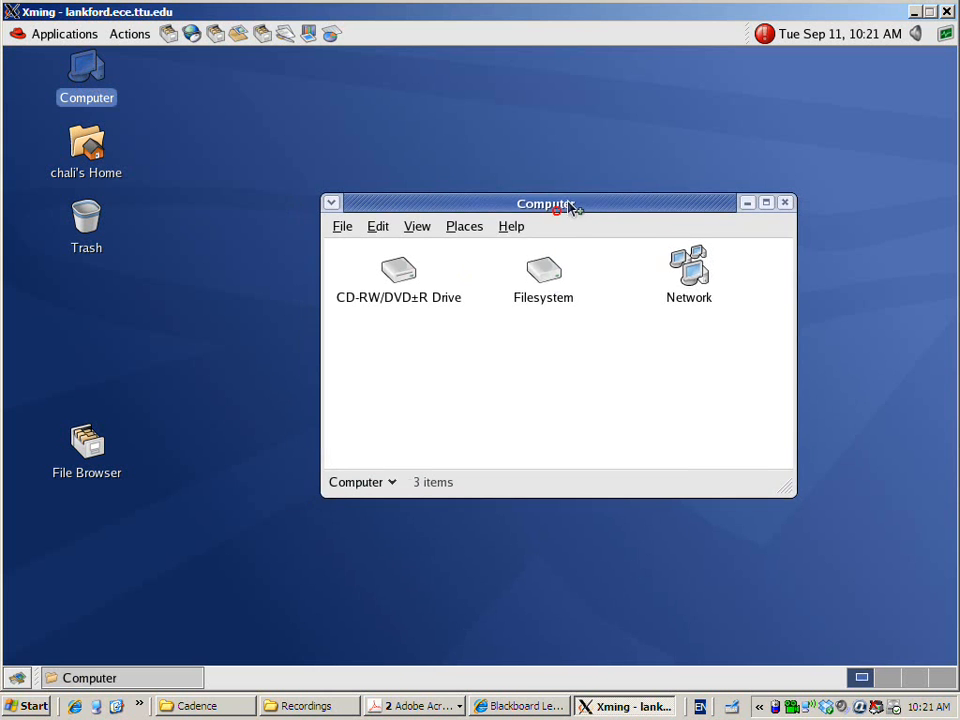
left_click_drag(544, 204, 596, 188)
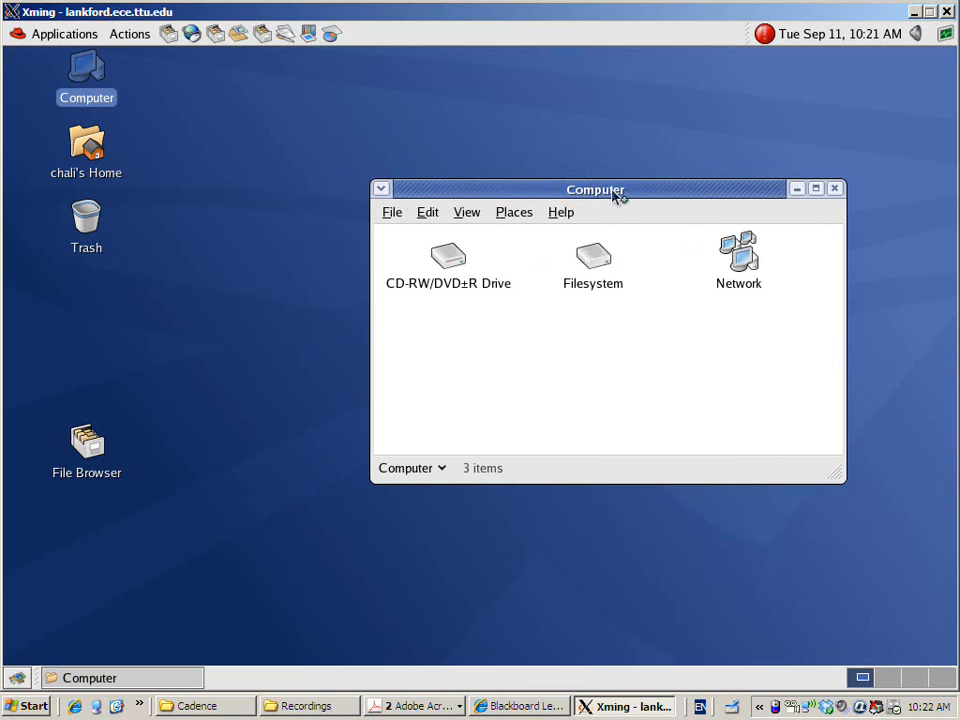
mouse_move(658, 342)
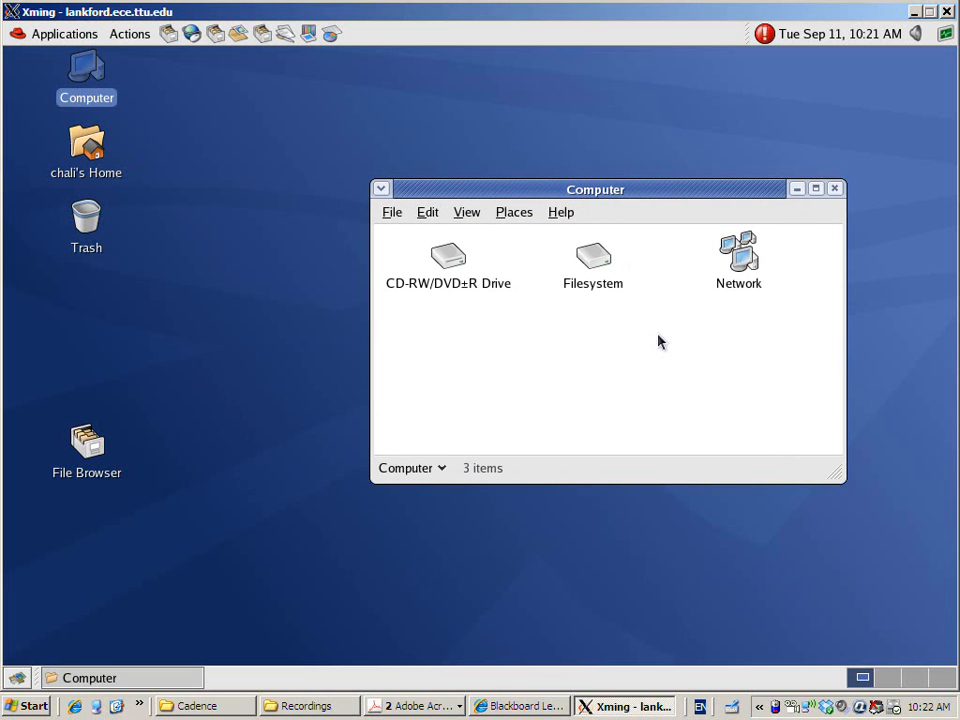
mouse_move(604, 314)
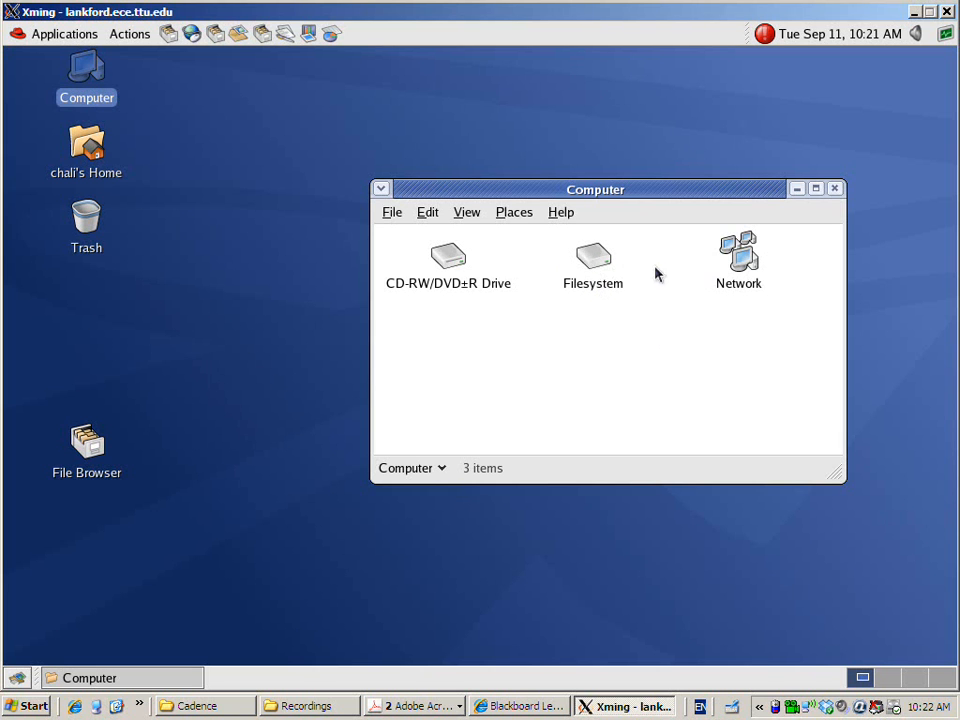
double_click(592, 260)
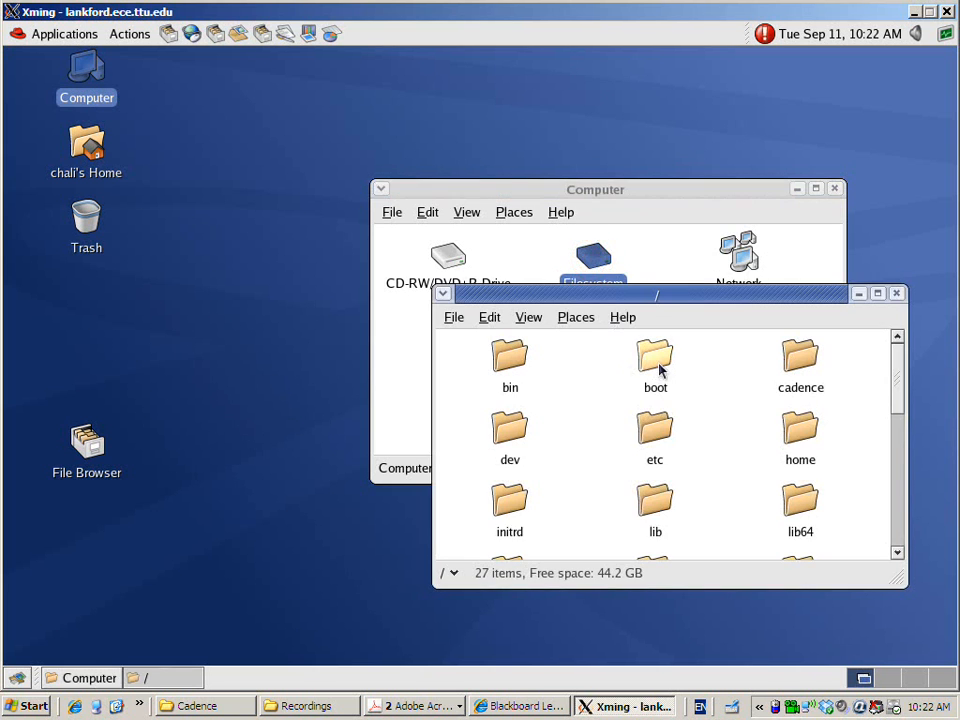
double_click(656, 360)
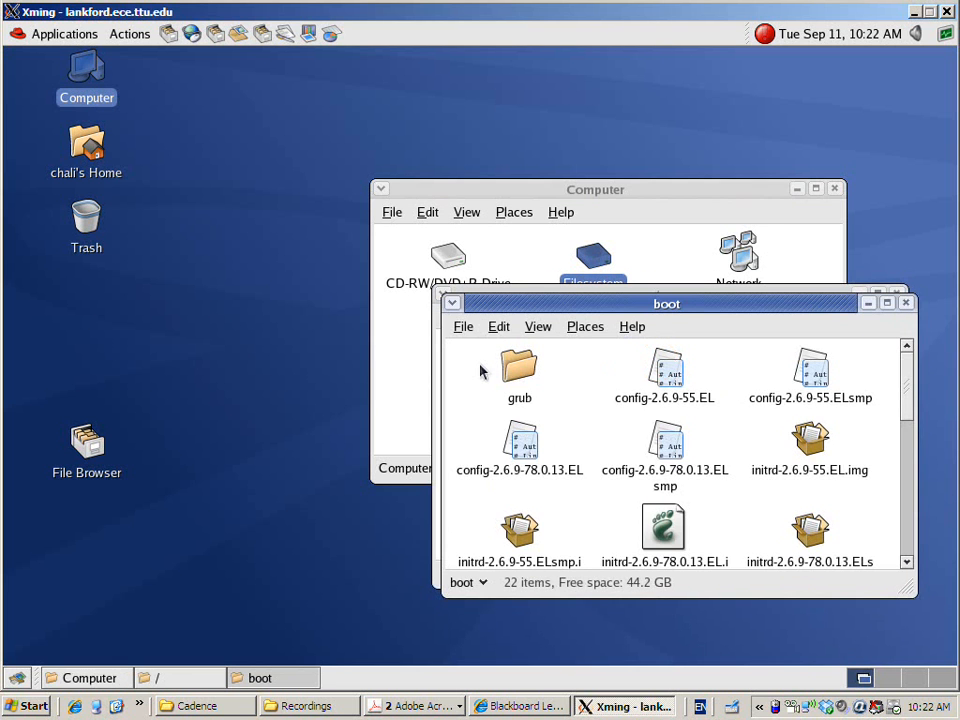
double_click(520, 364)
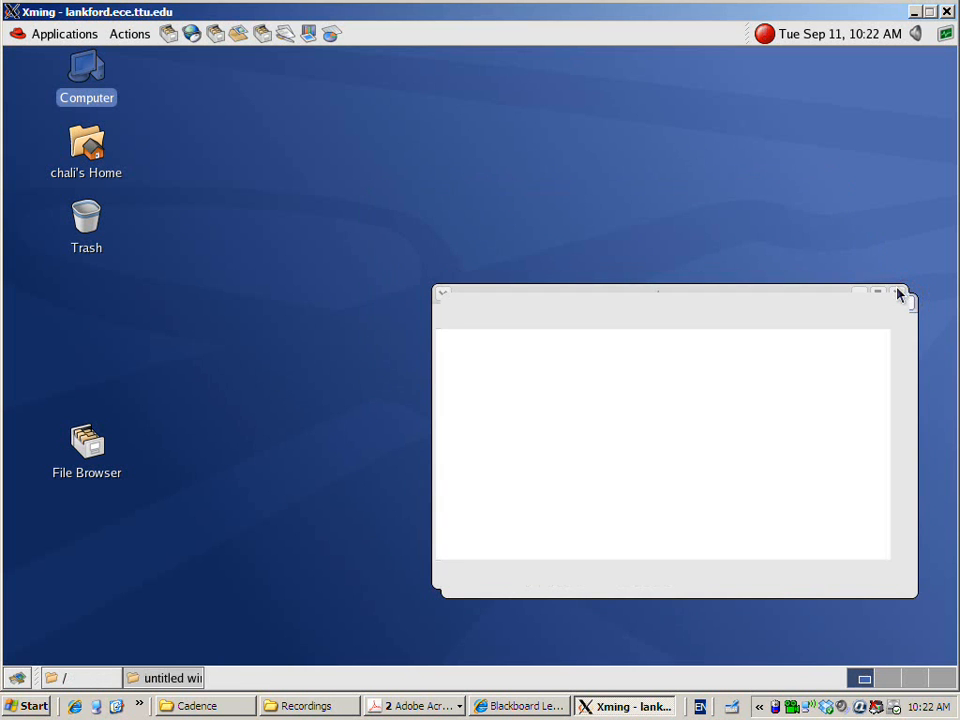
- Launch a File Browser window and go up to the /home/chali folder
left_click(64, 32)
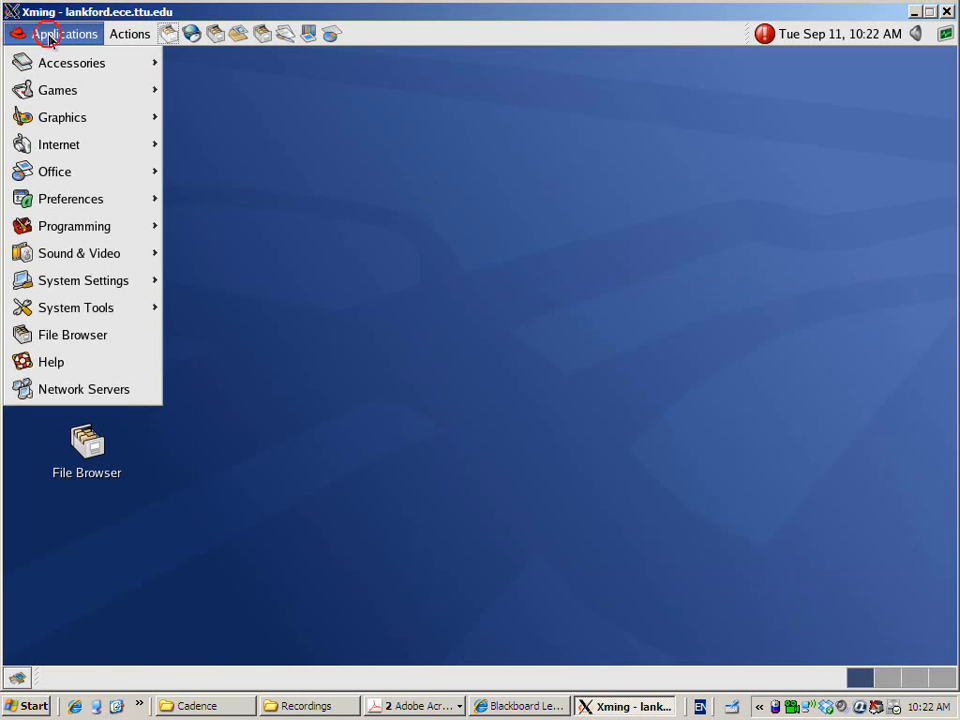
mouse_move(72, 334)
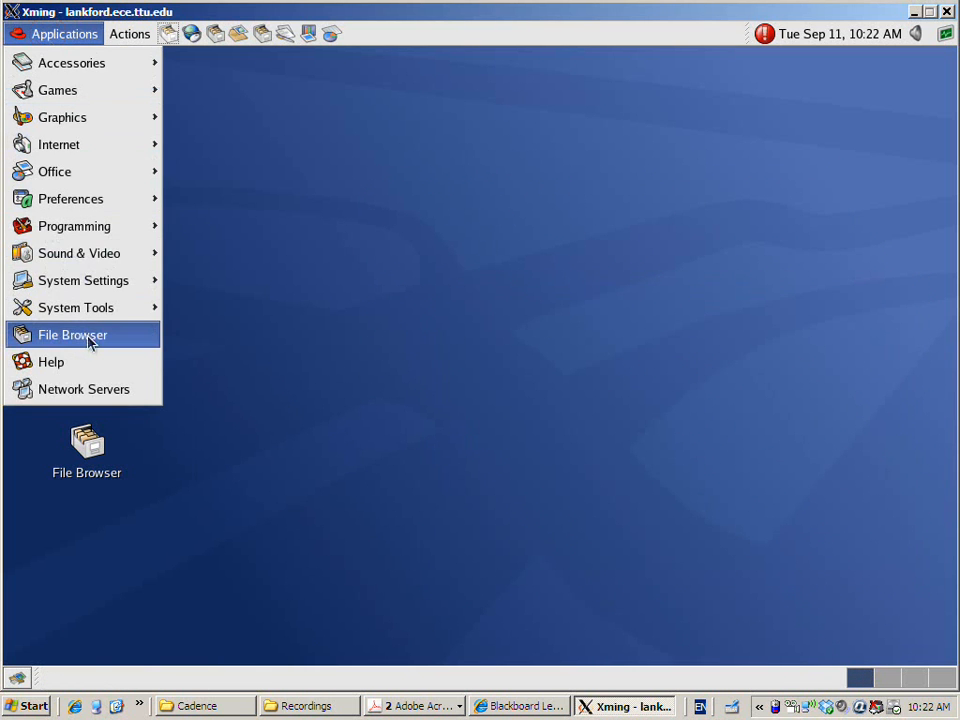
mouse_move(72, 336)
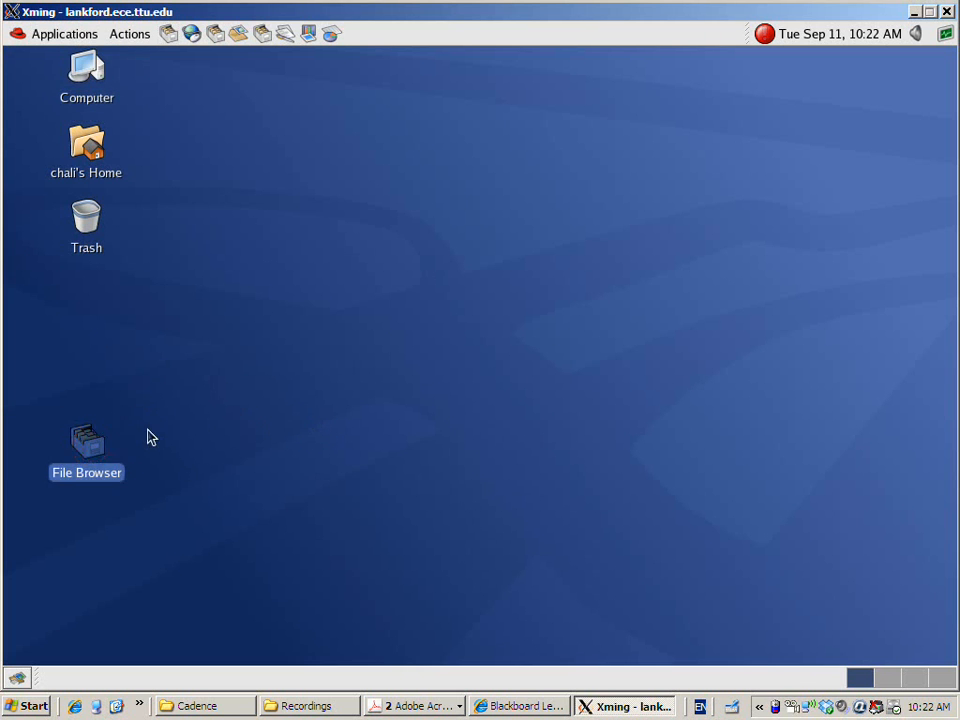
double_click(86, 444)
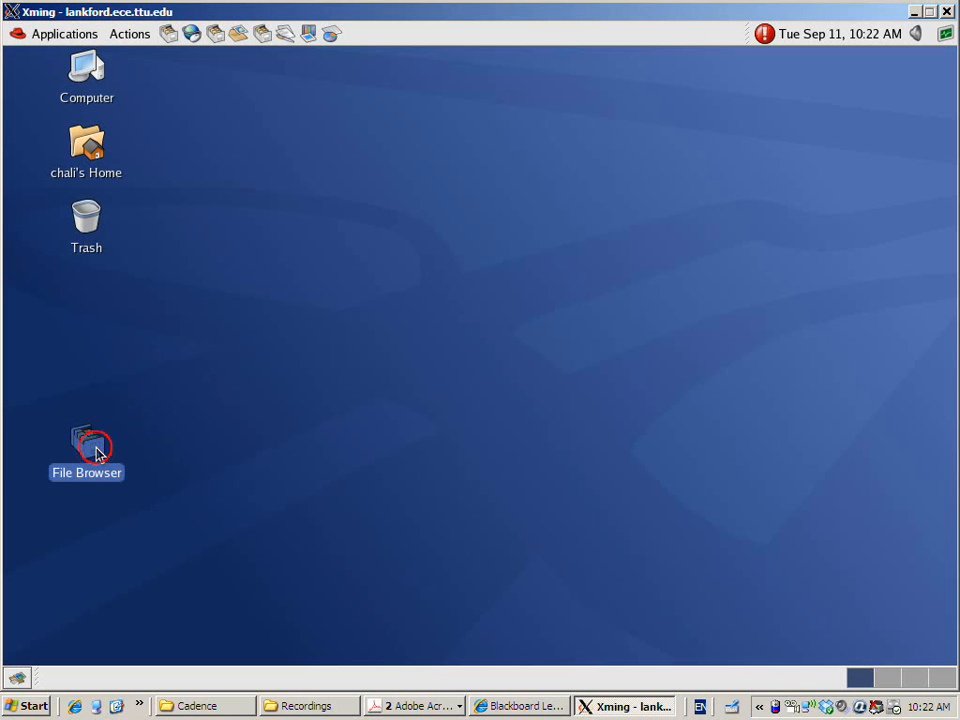
double_click(86, 452)
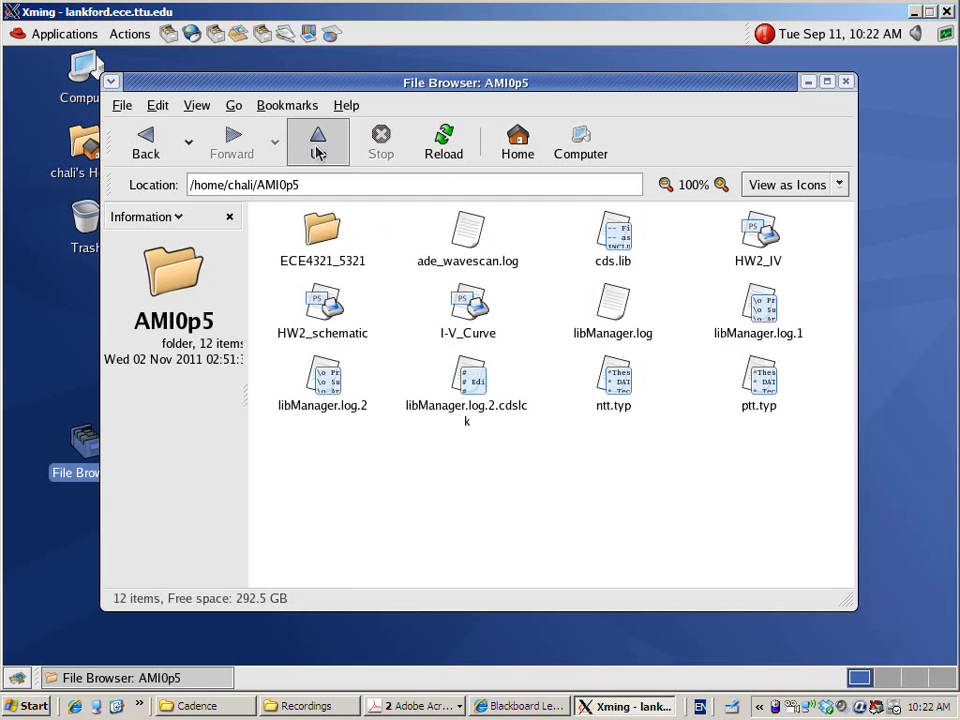
left_click(316, 140)
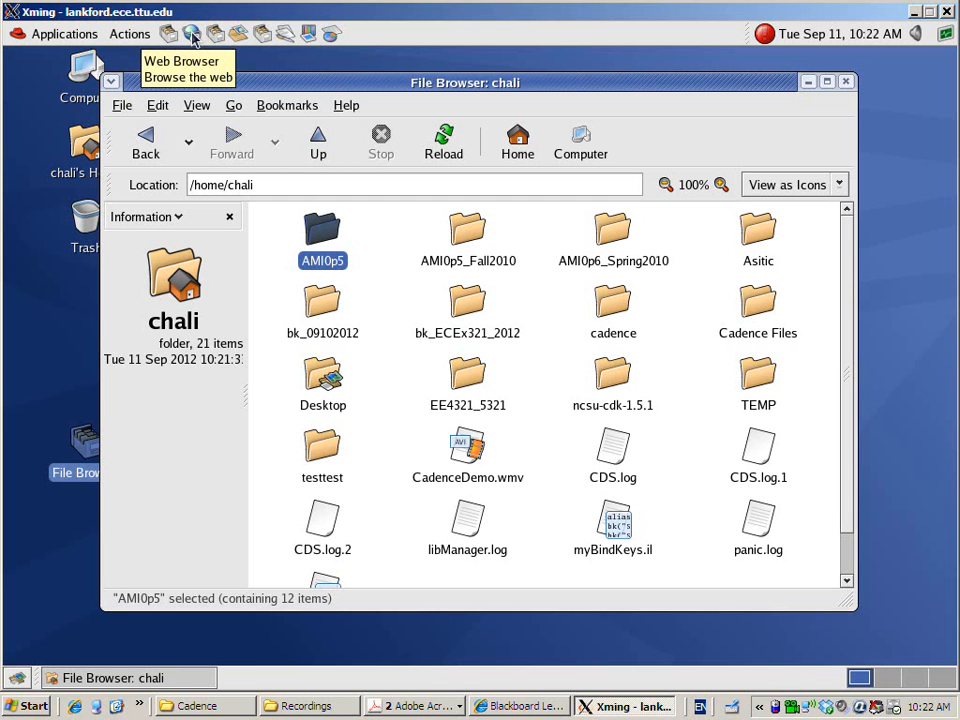
left_click(192, 32)
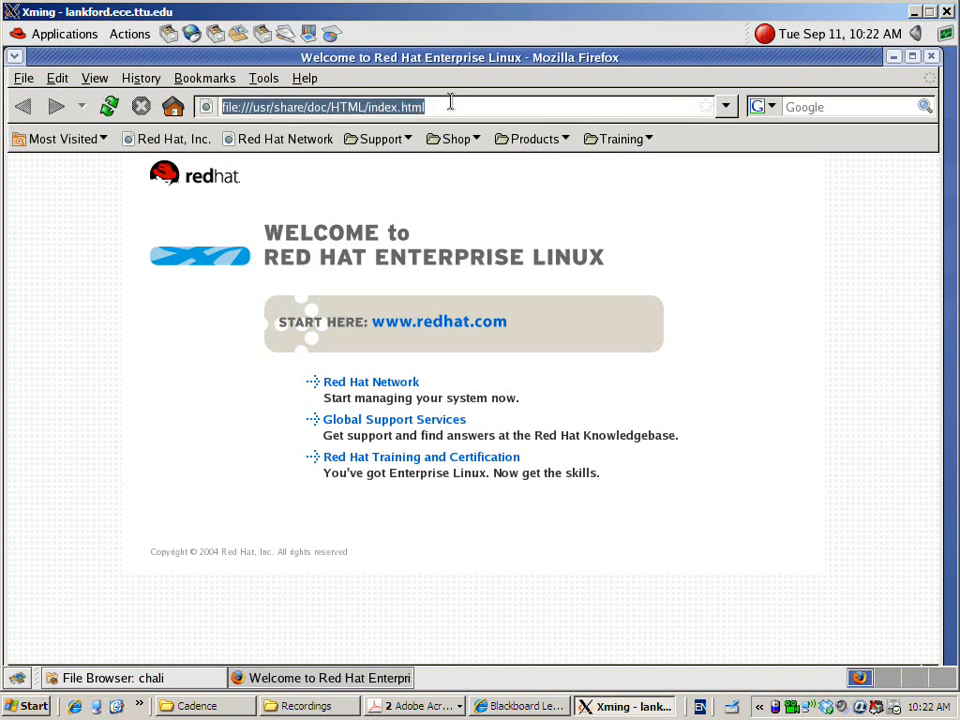
type("blakc")
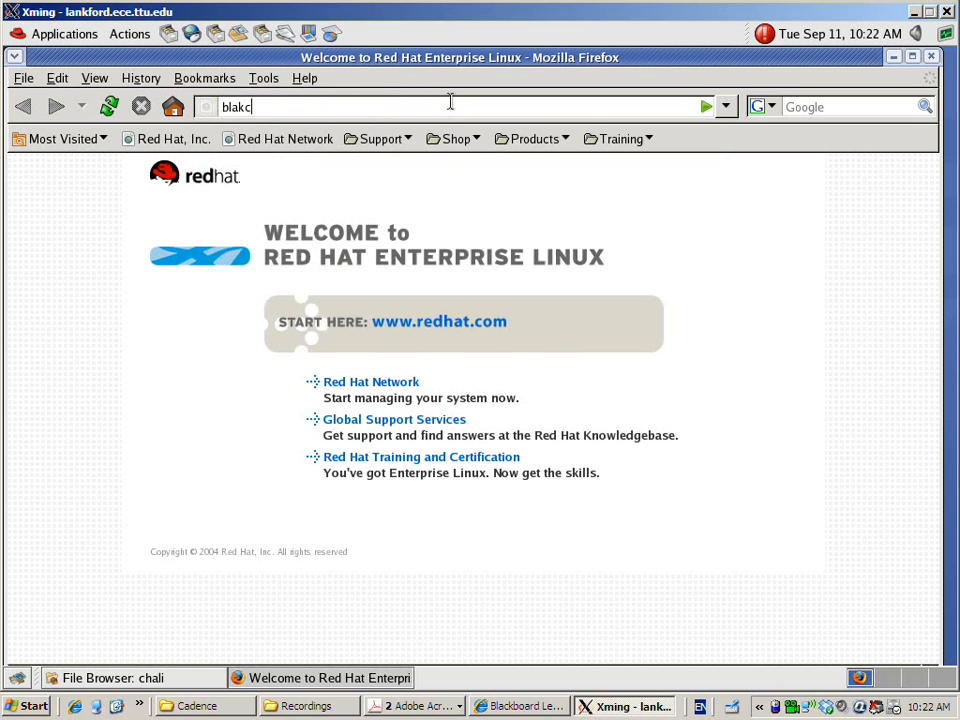
type("www")
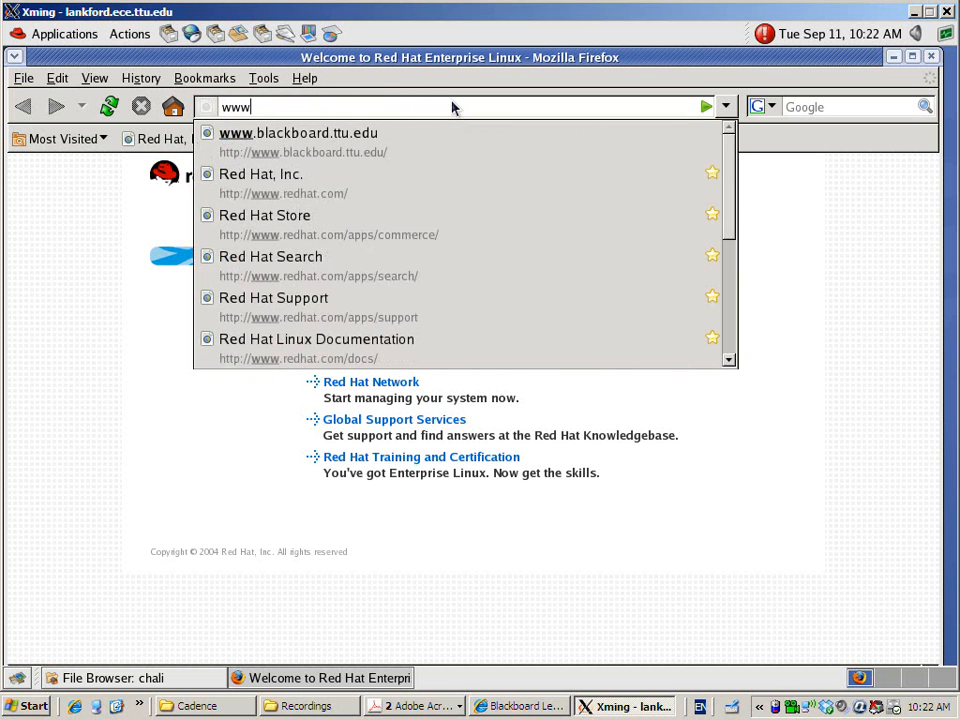
left_click(298, 132)
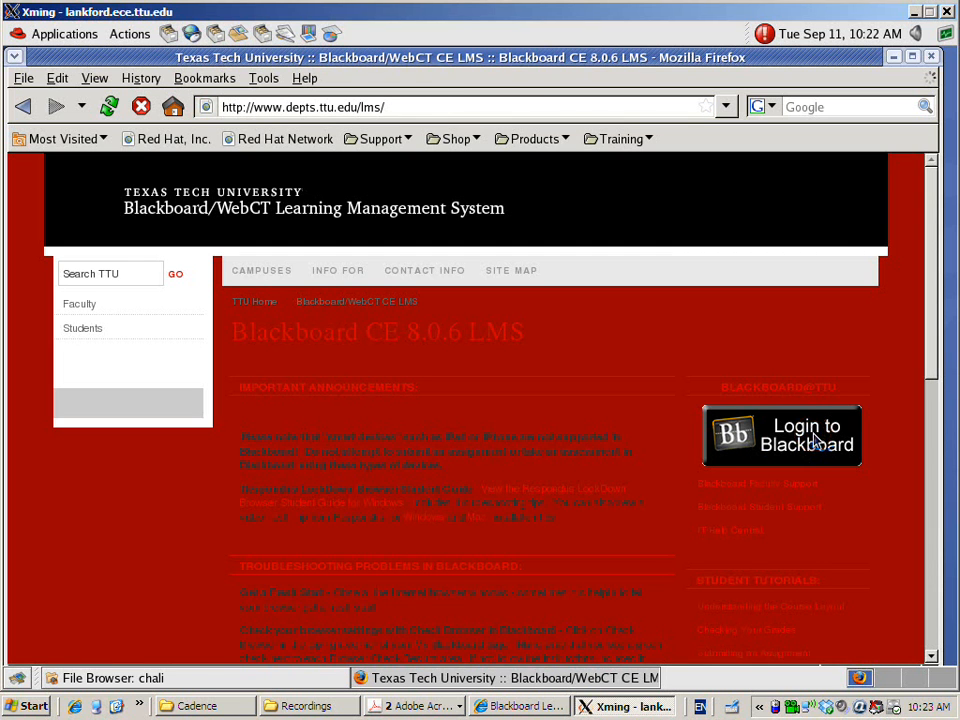
mouse_move(816, 444)
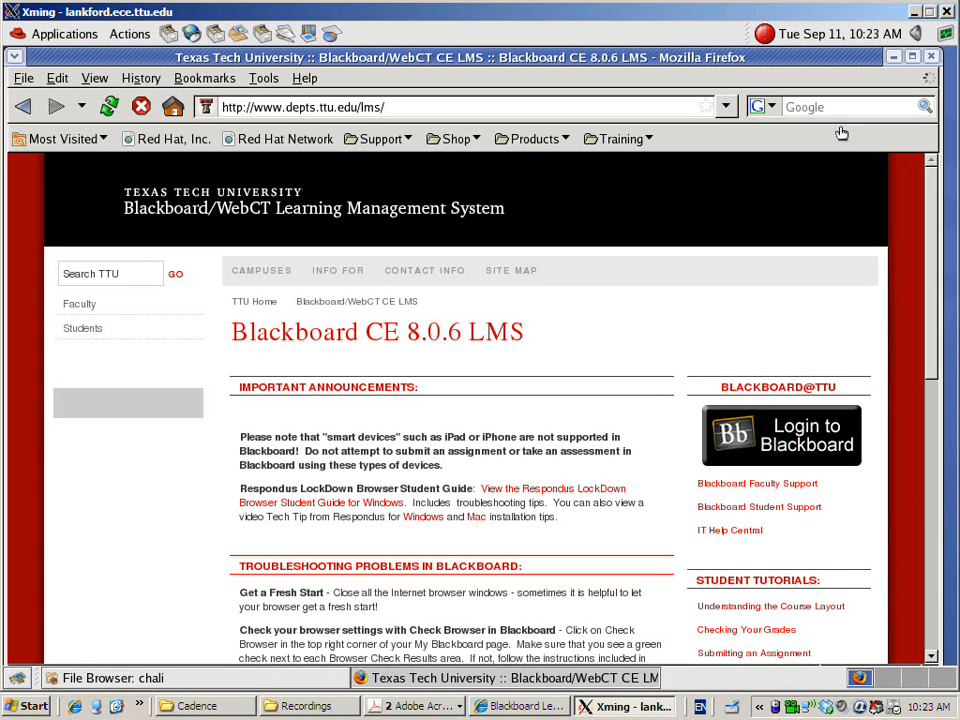
mouse_move(848, 180)
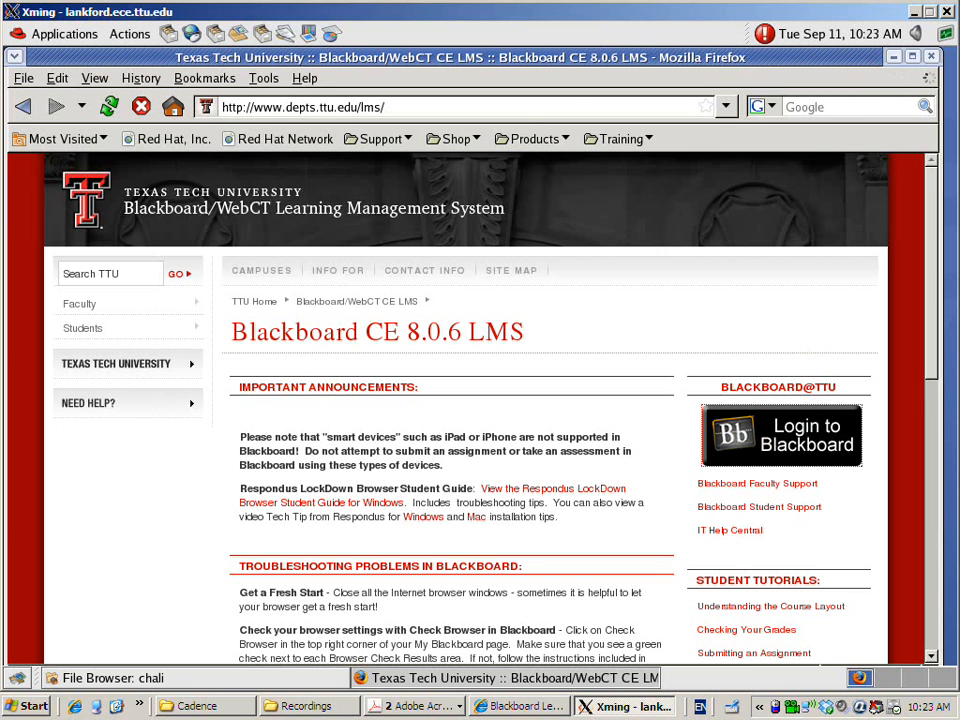
left_click(780, 436)
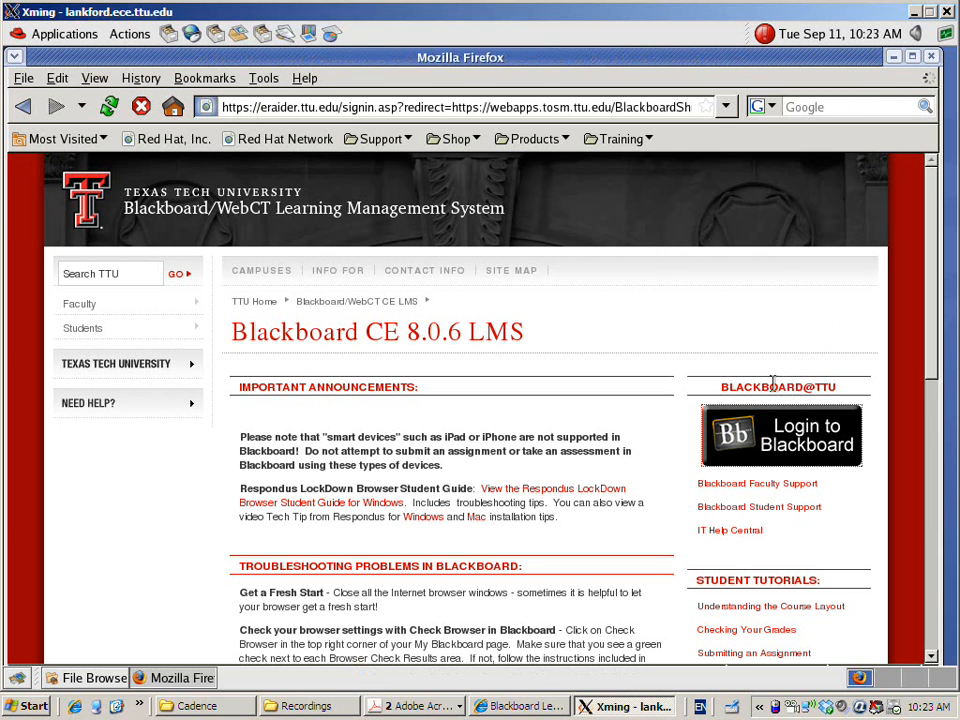
mouse_move(756, 460)
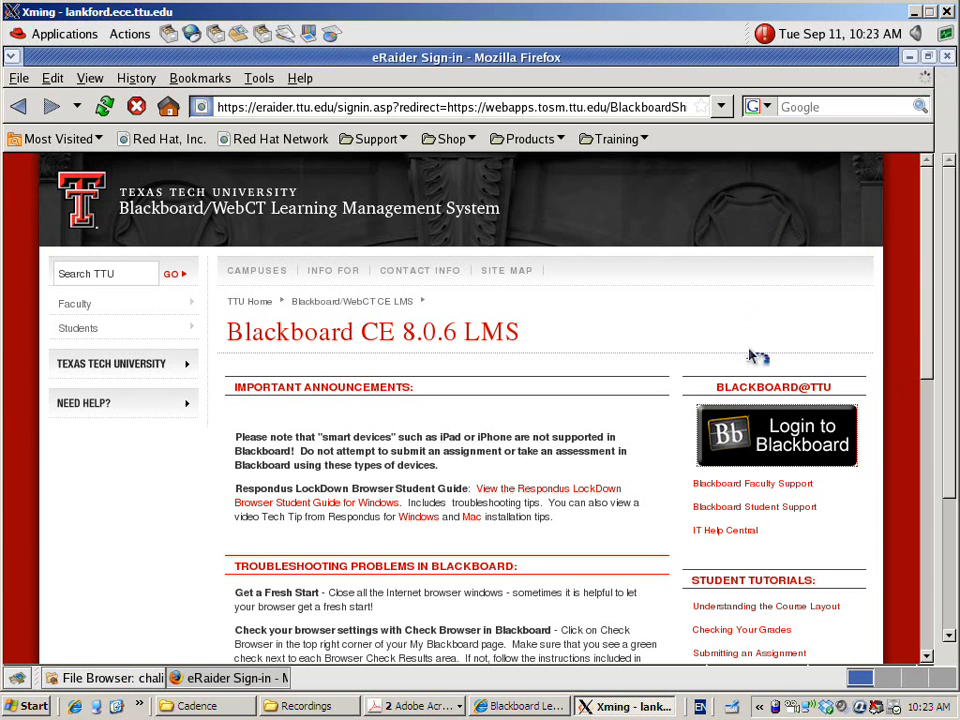
left_click(776, 436)
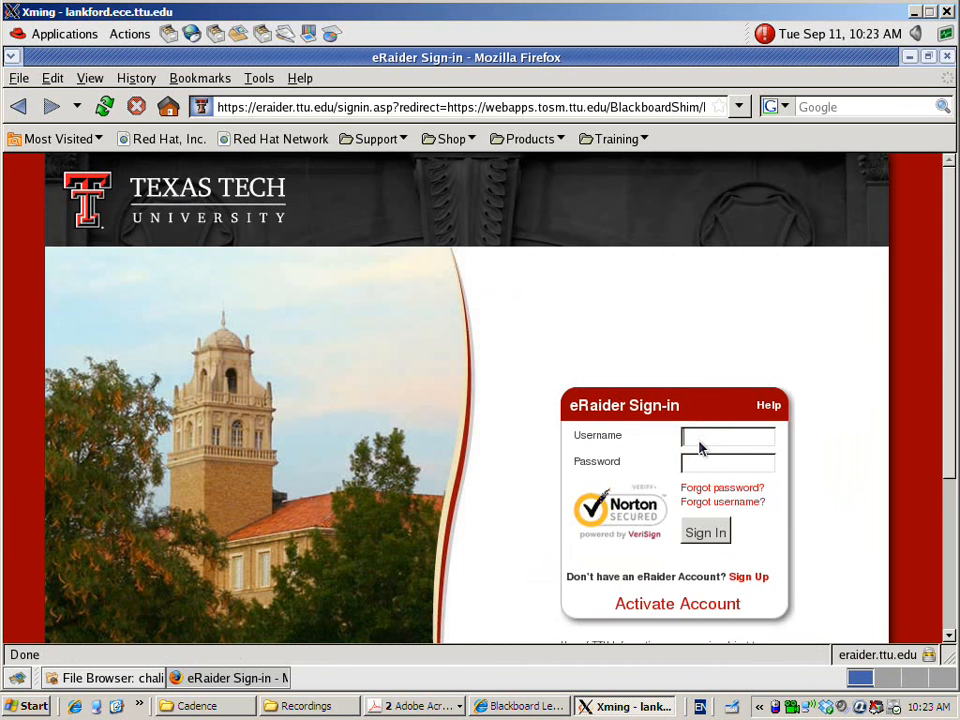
type("chali")
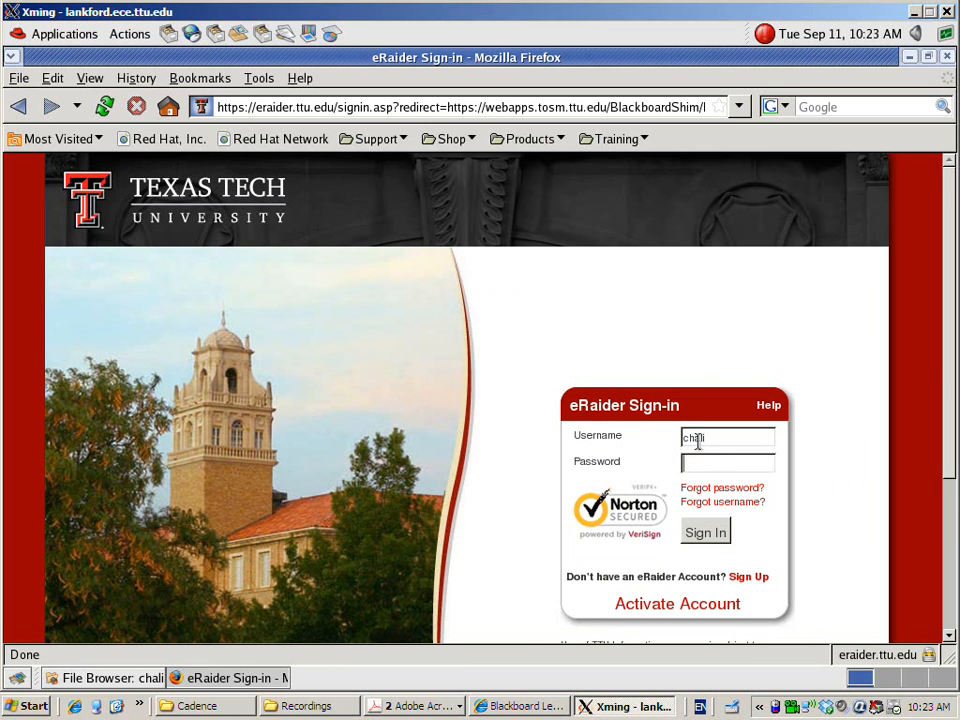
type("password")
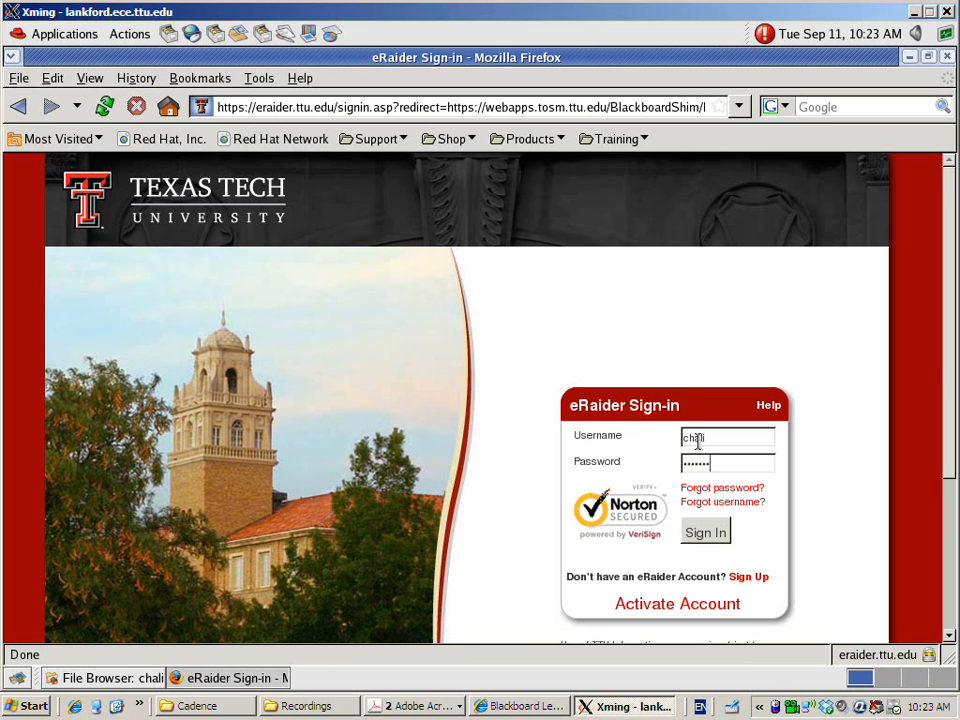
left_click(704, 532)
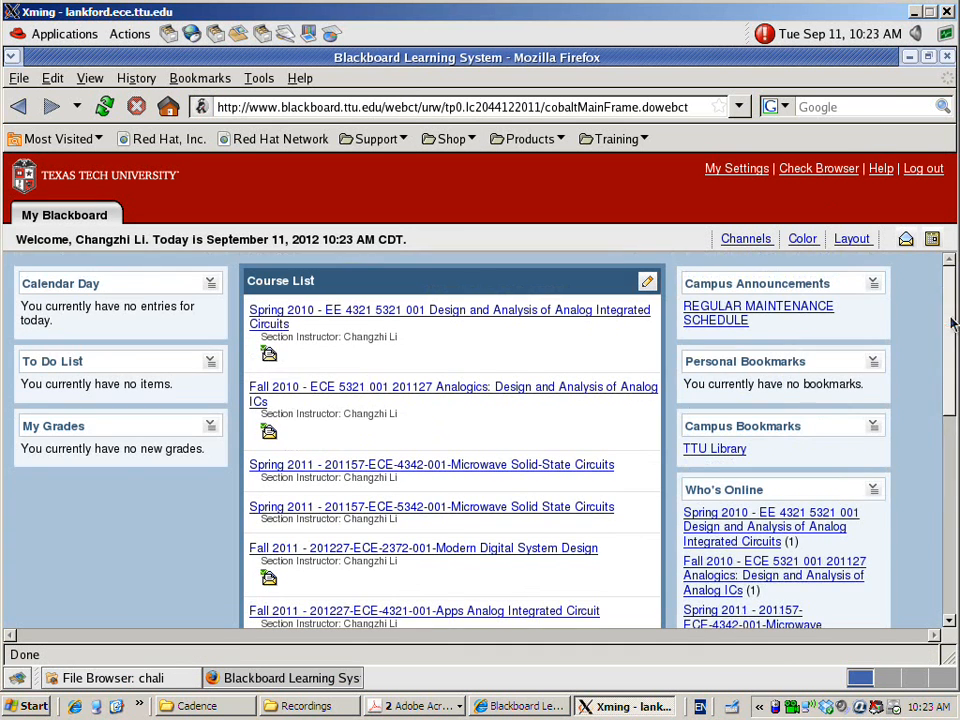
- Save the Cadence Files zip from the Fall 2012 ECE-5321 Analogics course's Cadence folder
scroll("down", 3)
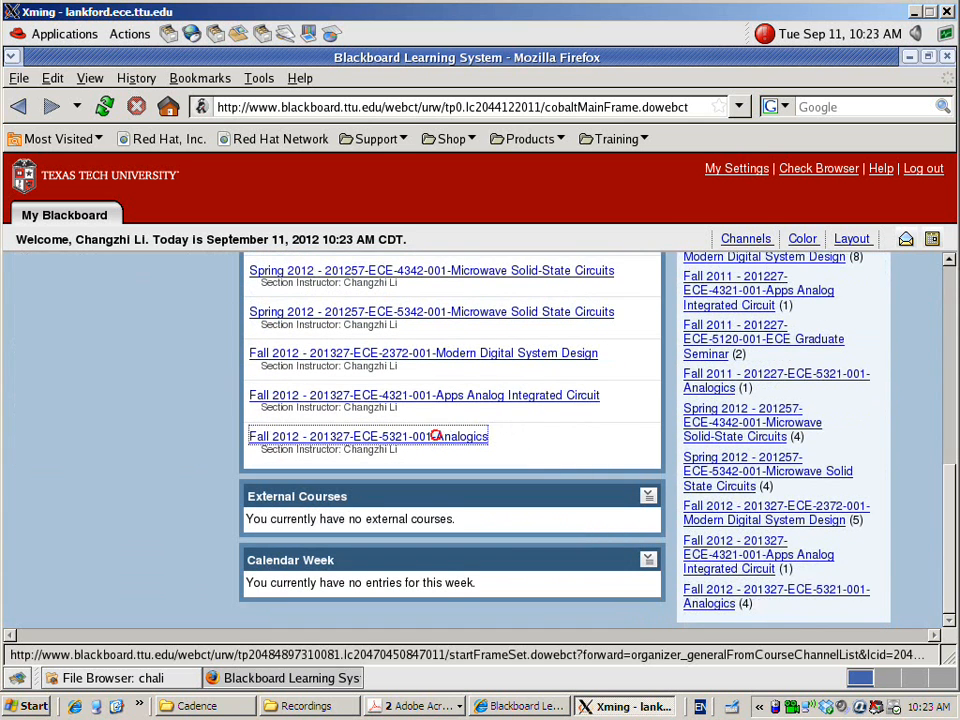
left_click(368, 436)
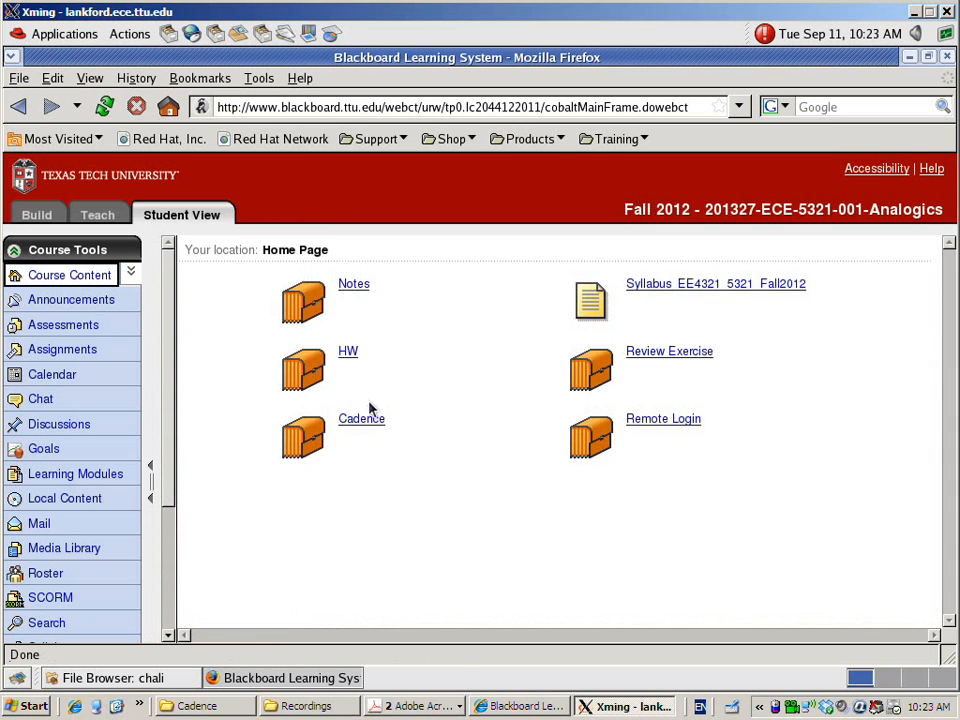
left_click(360, 418)
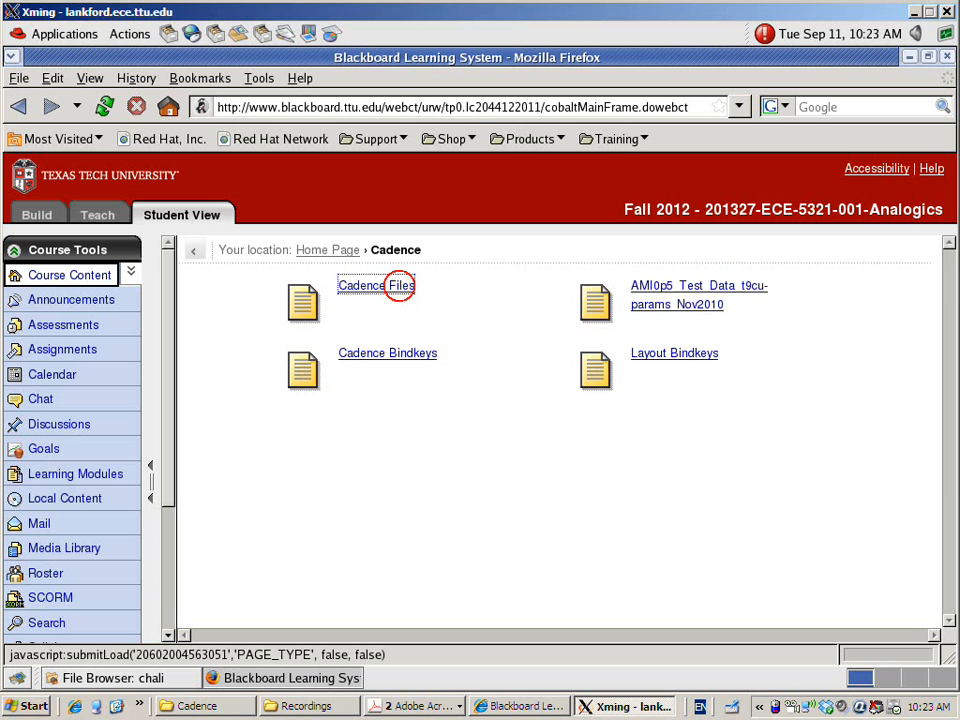
left_click(376, 284)
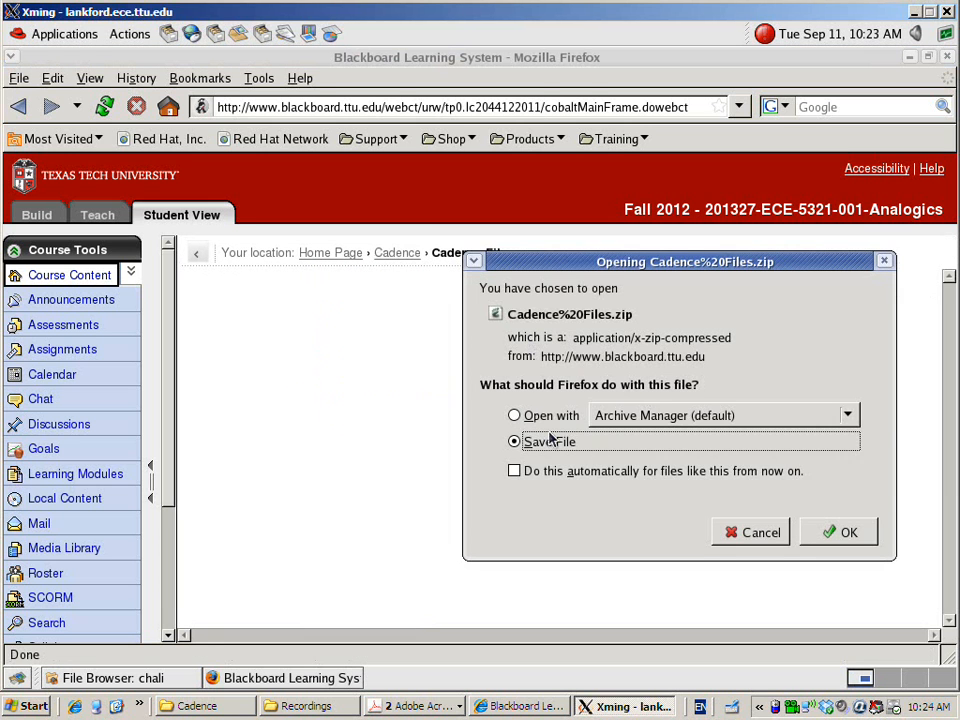
left_click(846, 532)
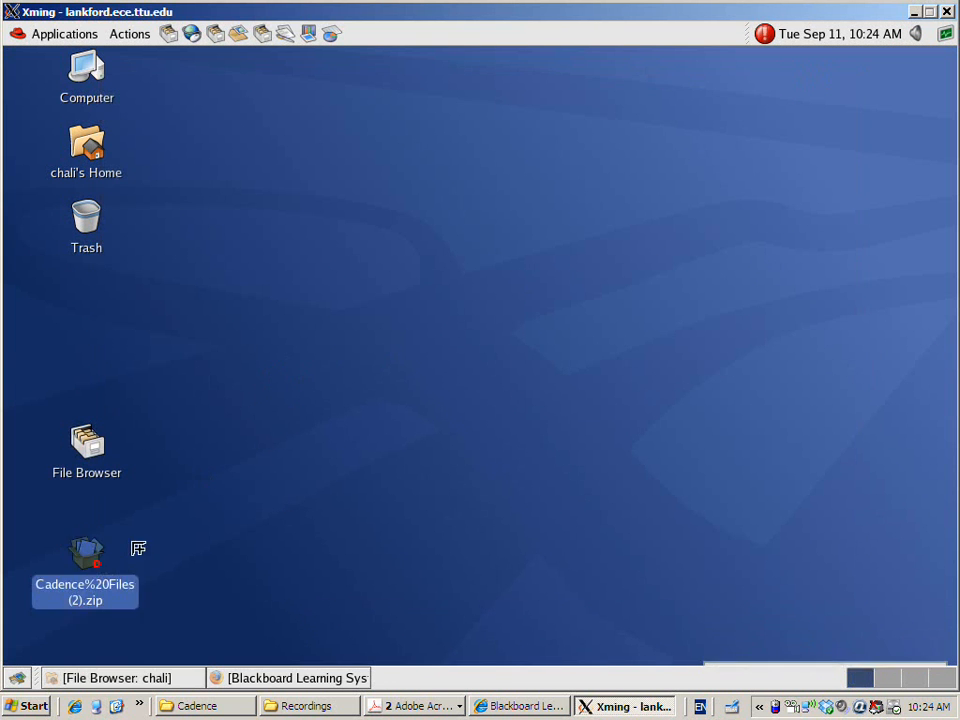
- Extract the downloaded Cadence Files zip onto the desktop and close Archive Manager
left_click_drag(84, 570, 304, 456)
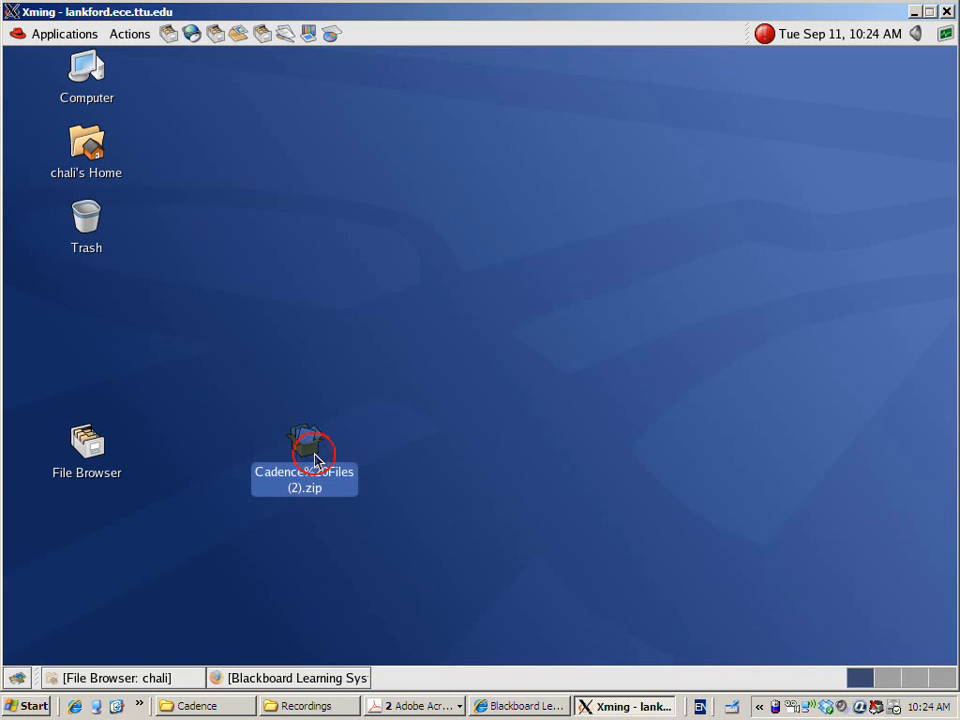
double_click(304, 456)
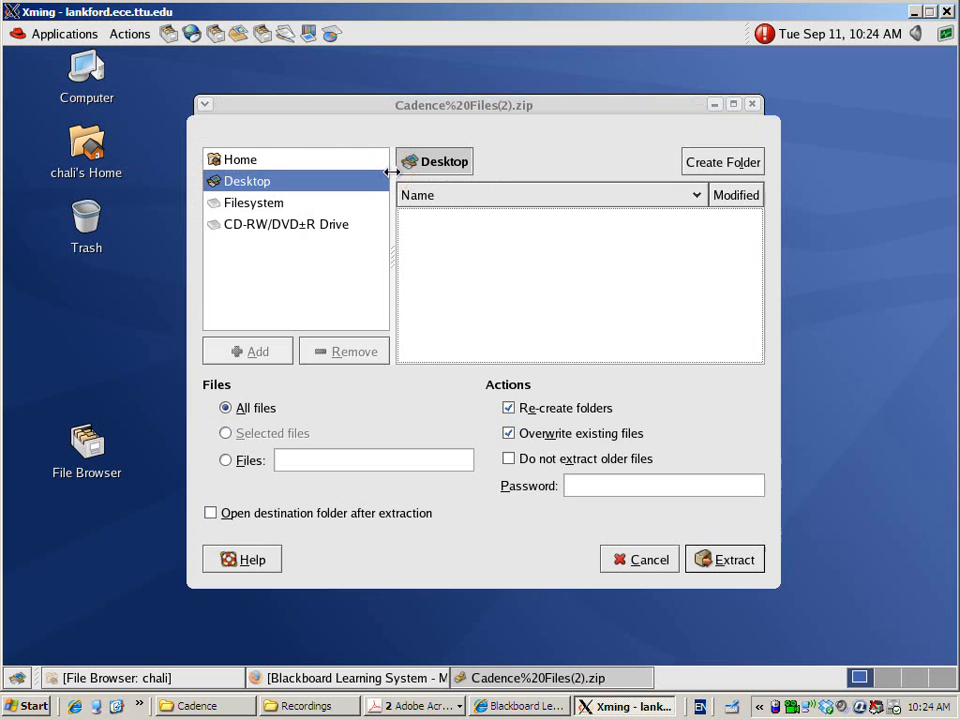
left_click(724, 560)
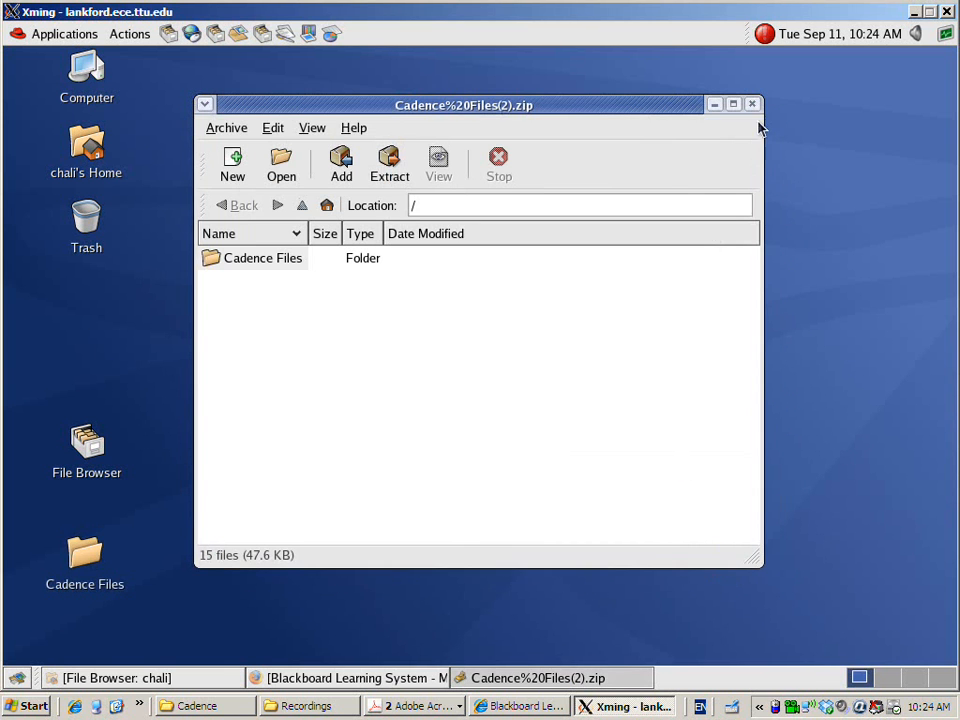
left_click(752, 104)
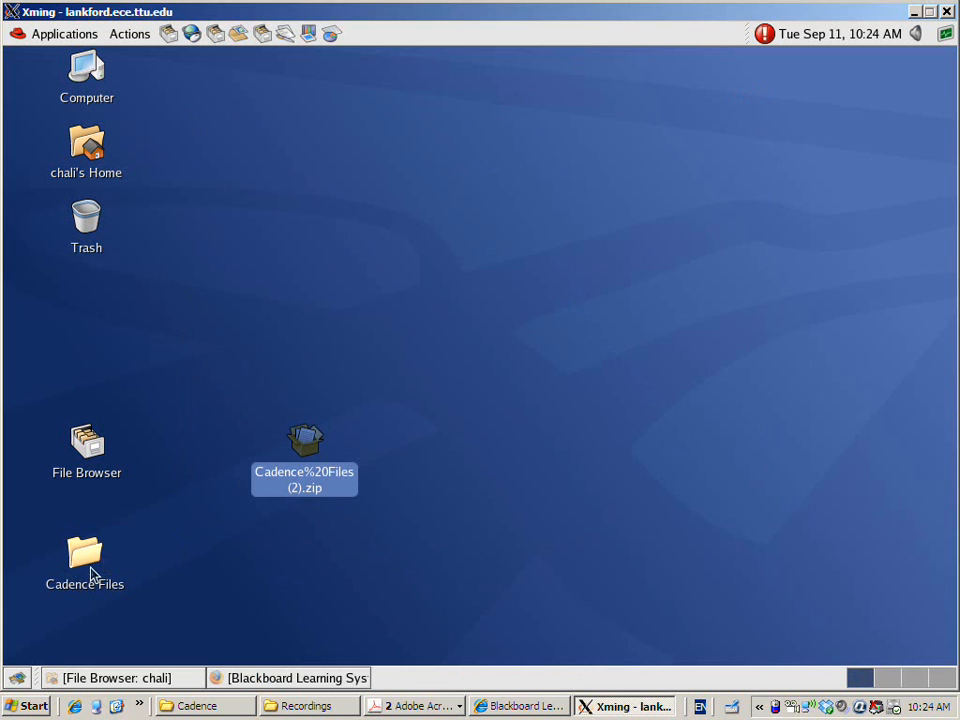
- Show hidden files in the opened Cadence Files folder and start a home-folder File Browser
left_click_drag(84, 556, 304, 176)
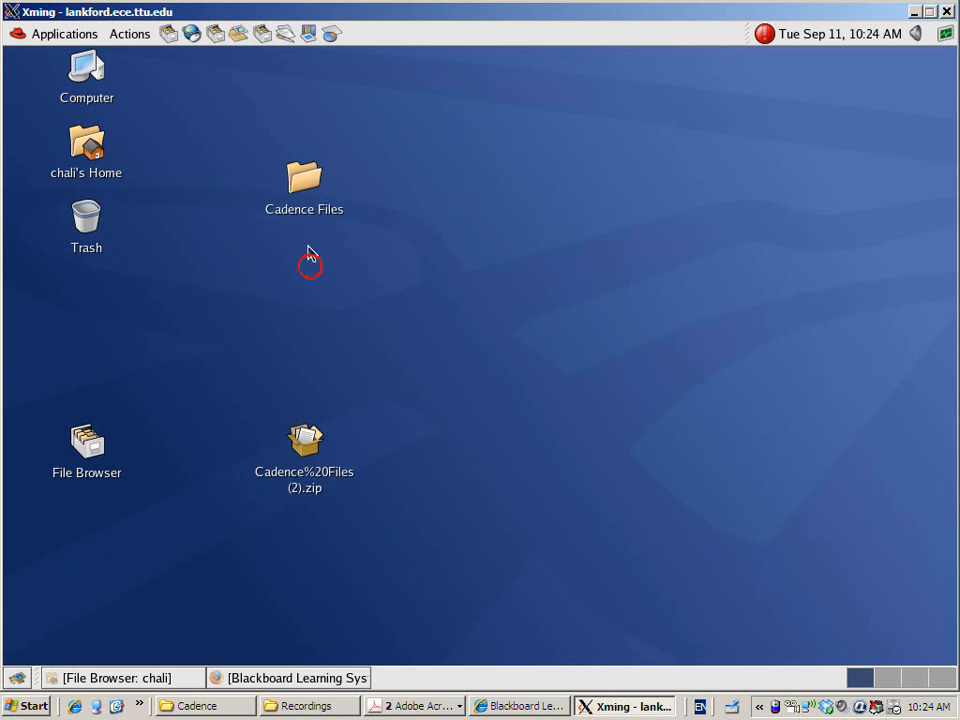
double_click(304, 180)
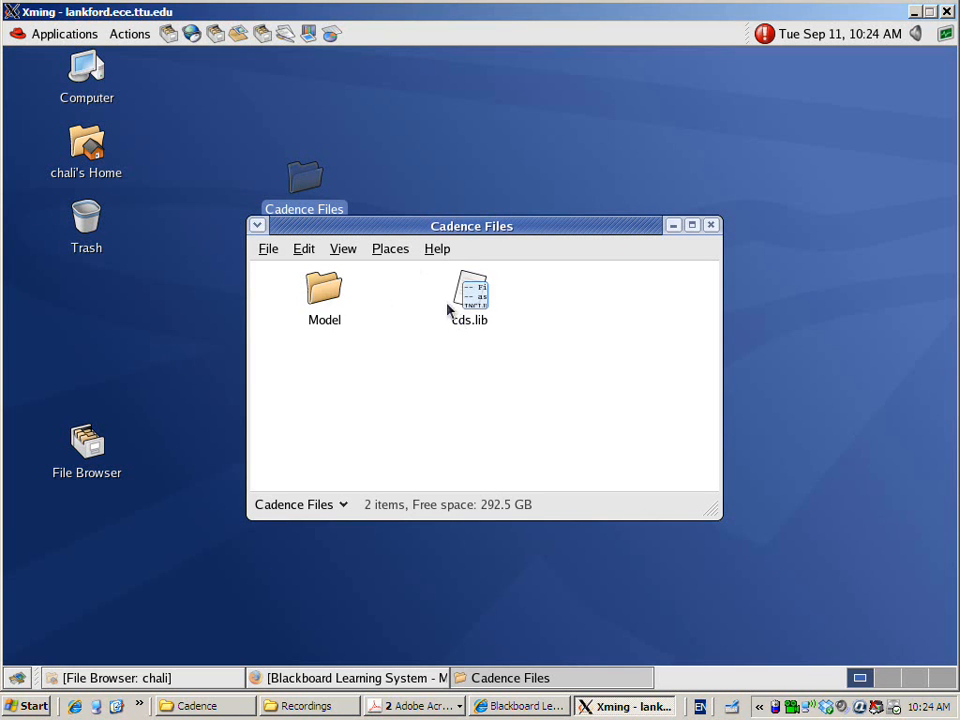
left_click(468, 290)
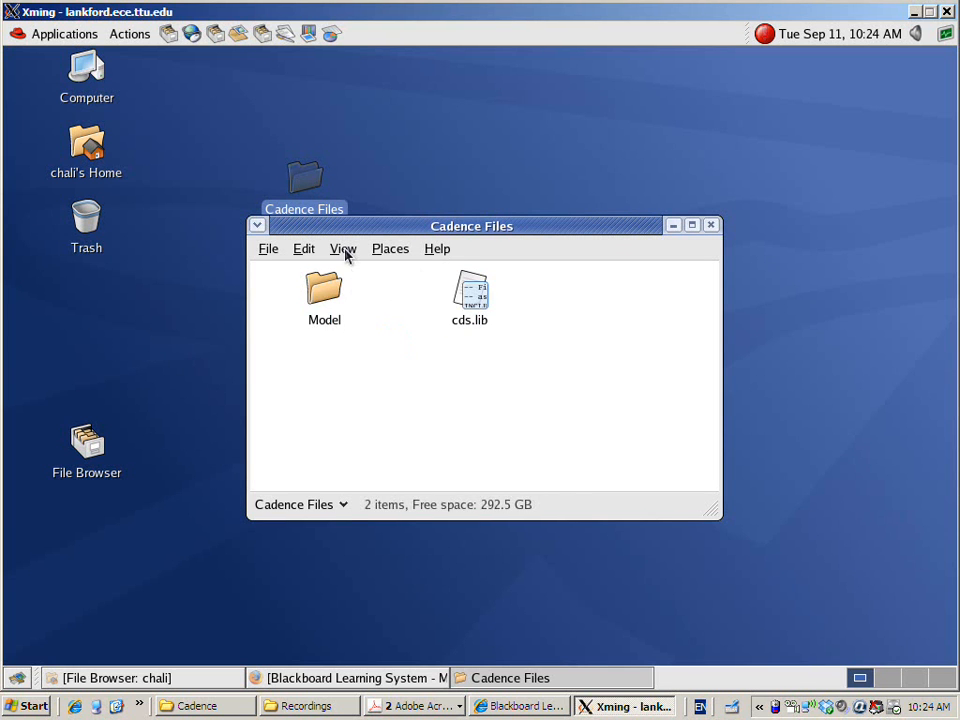
left_click(342, 248)
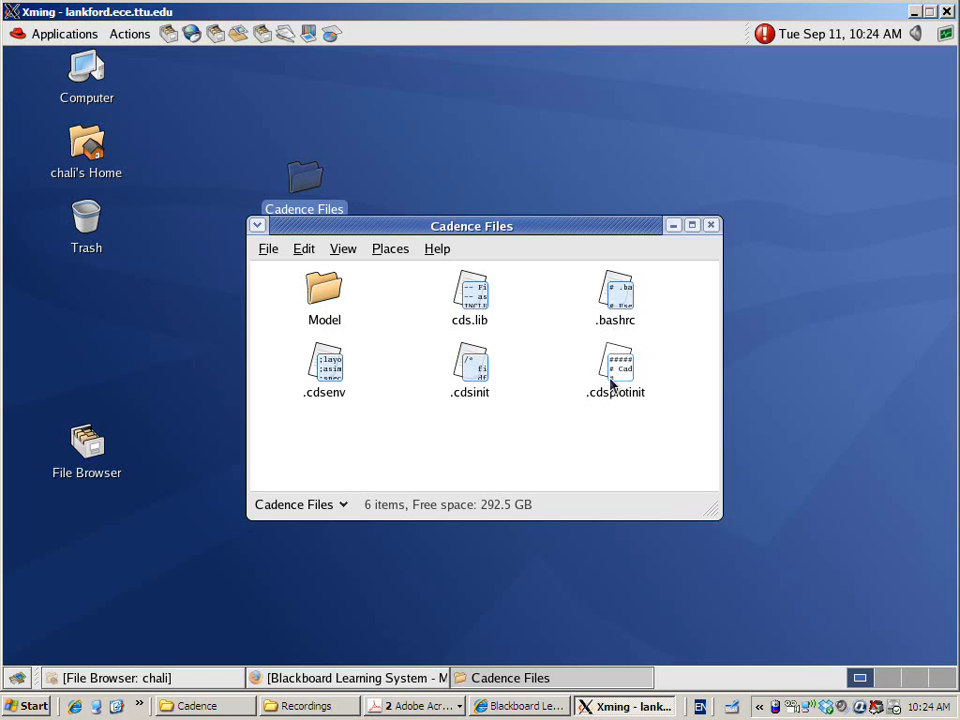
mouse_move(110, 300)
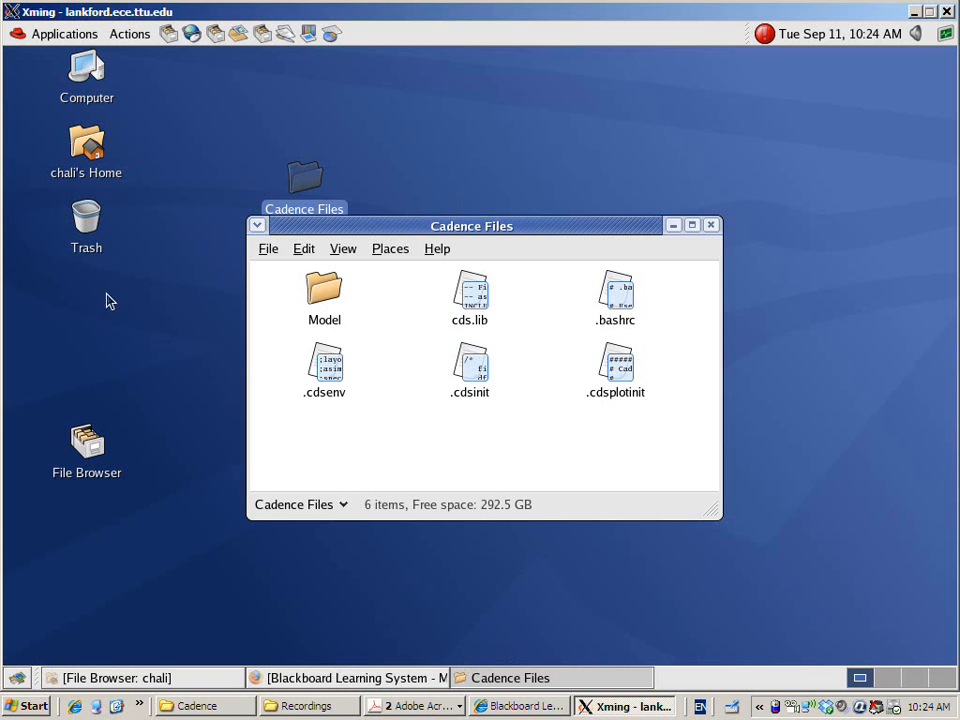
left_click(86, 444)
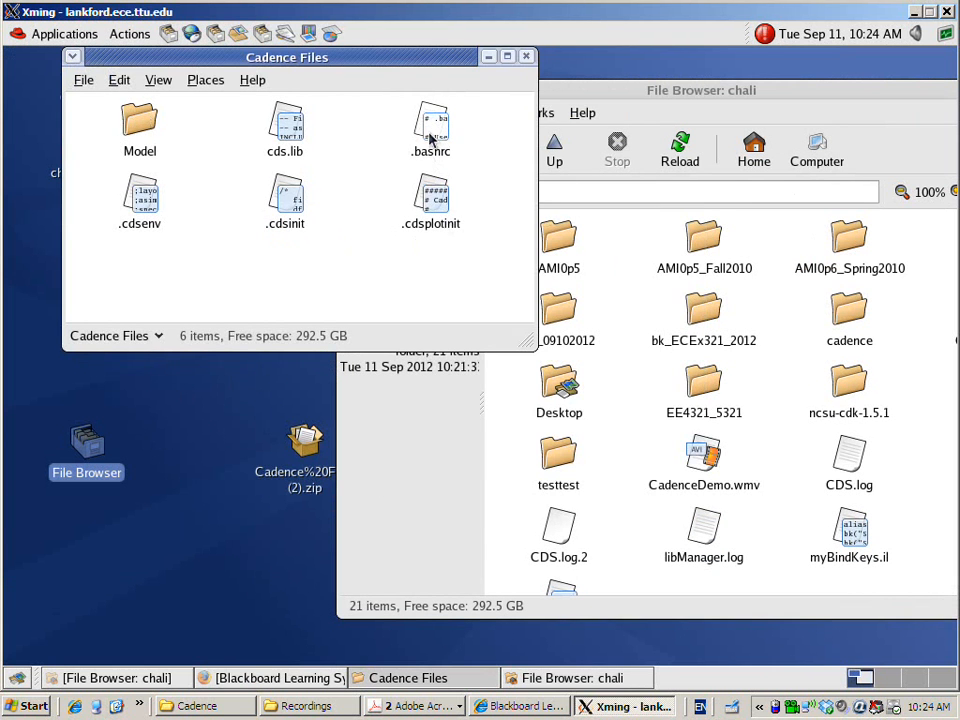
- Move .bashrc from Cadence Files into the home folder, replacing the existing copy
left_click(432, 124)
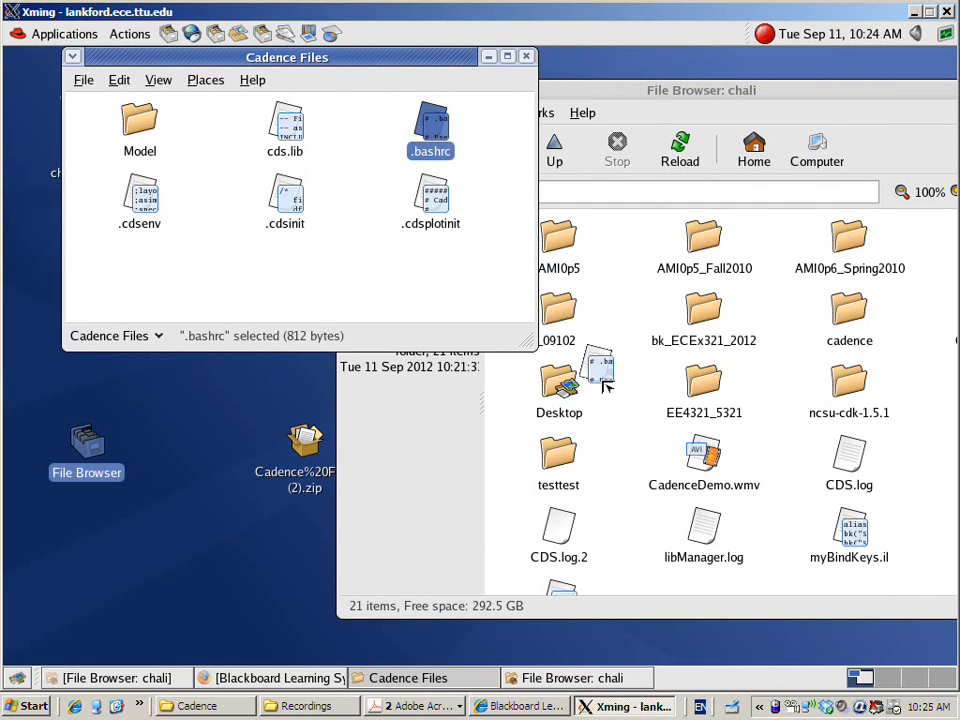
scroll("down", 3)
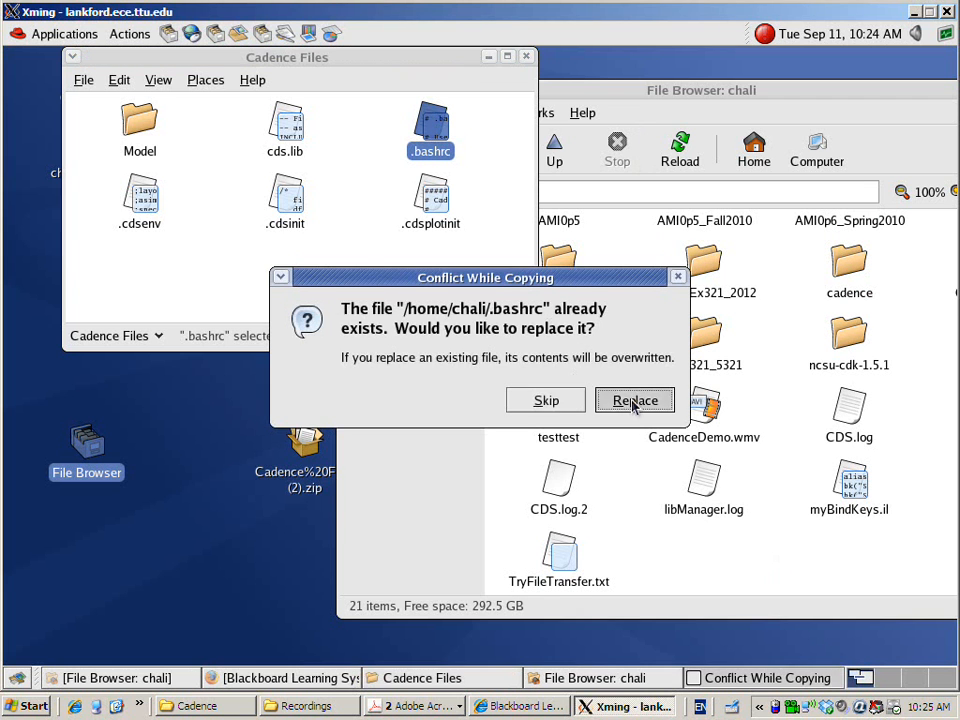
left_click(636, 400)
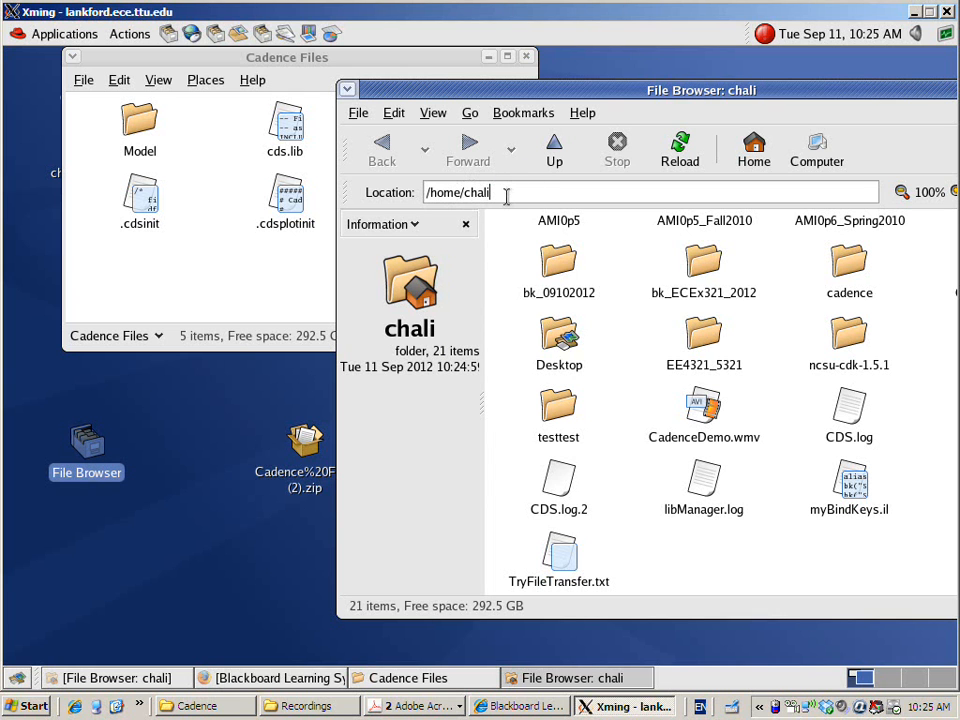
- Create a folder named ECEx321_2012 in the home folder and open it
double_click(476, 192)
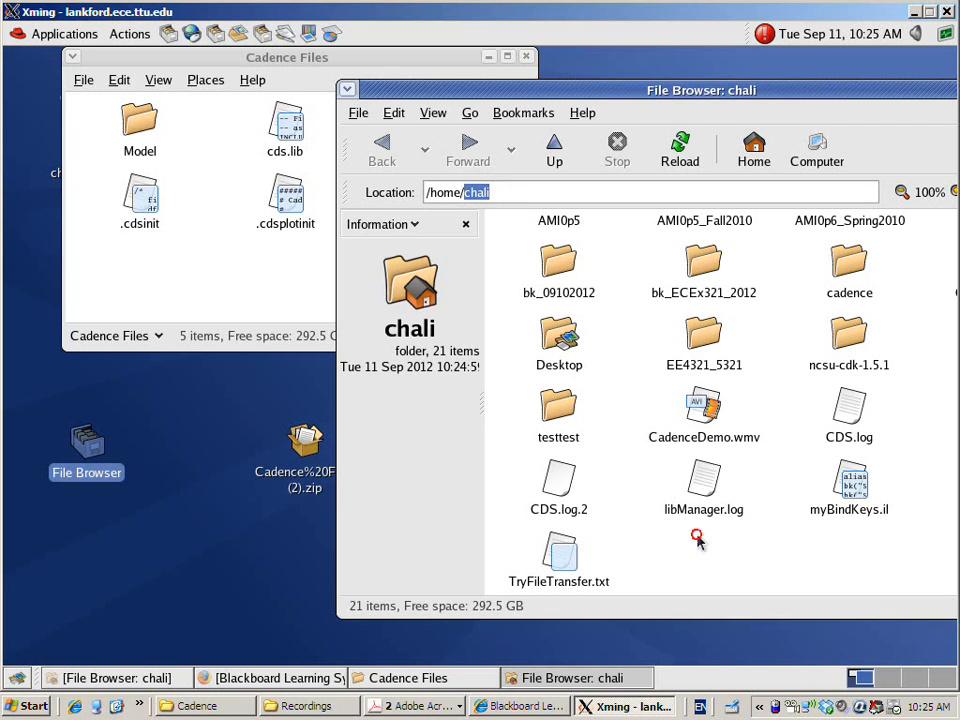
left_click(432, 112)
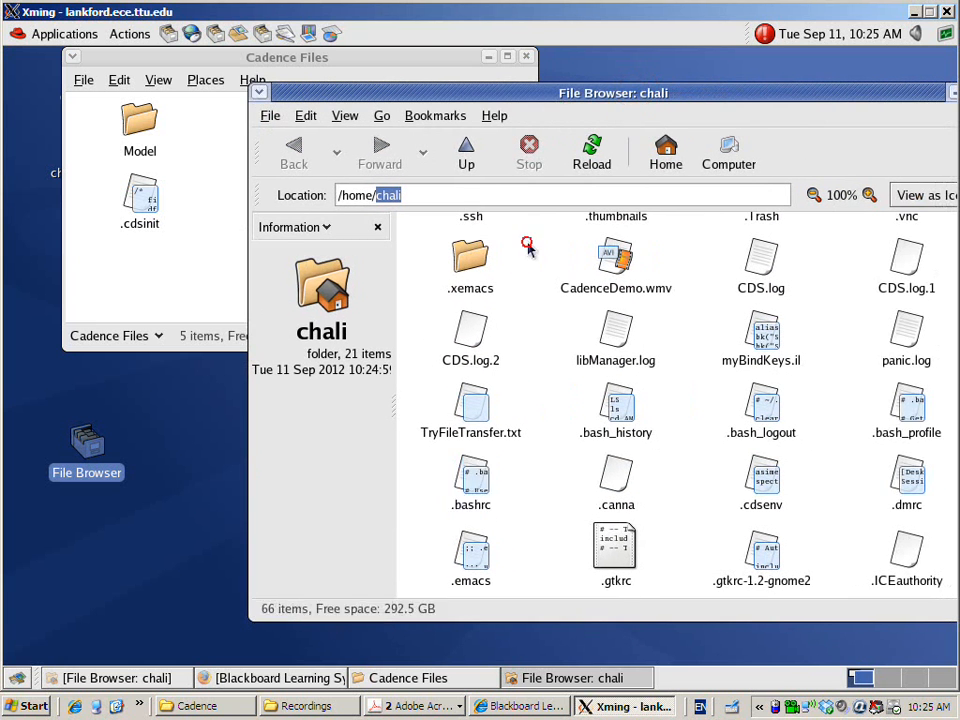
right_click(528, 248)
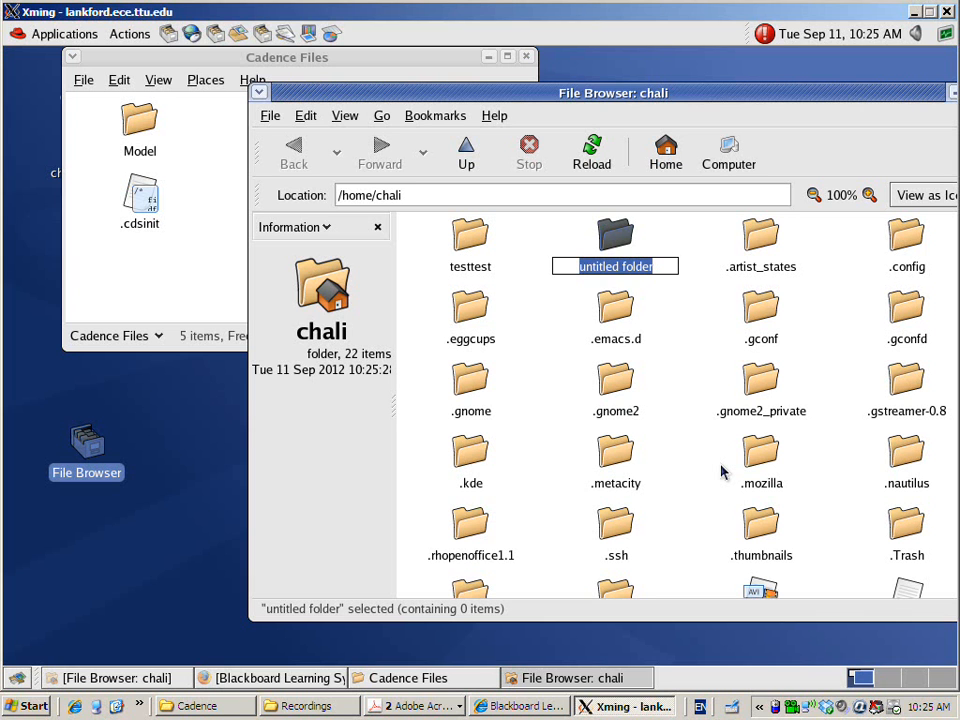
type("E")
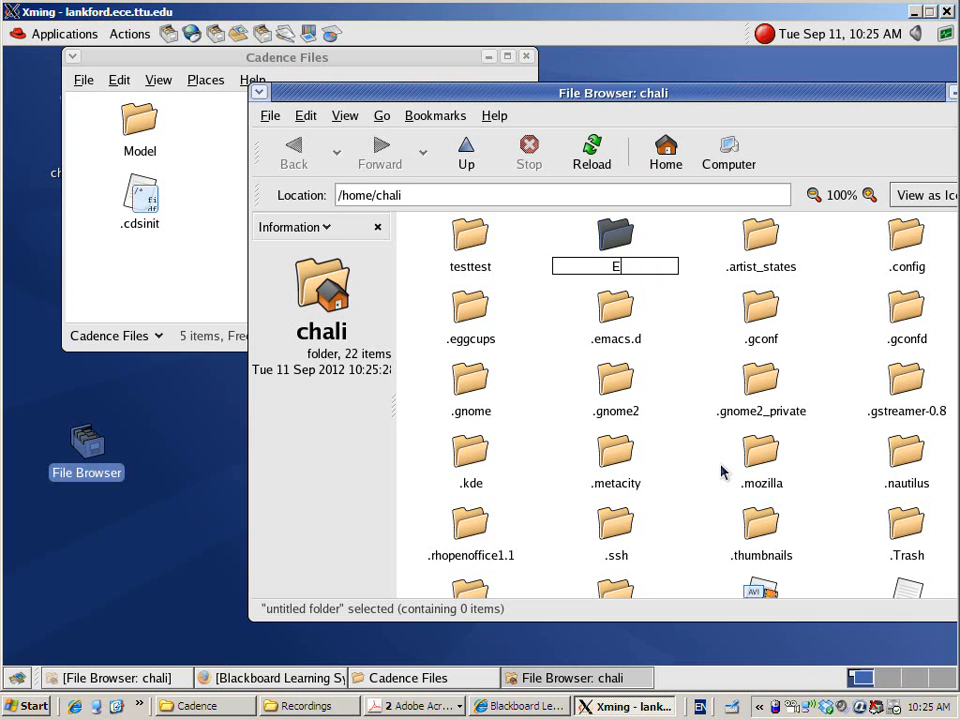
type("CEx321_2012")
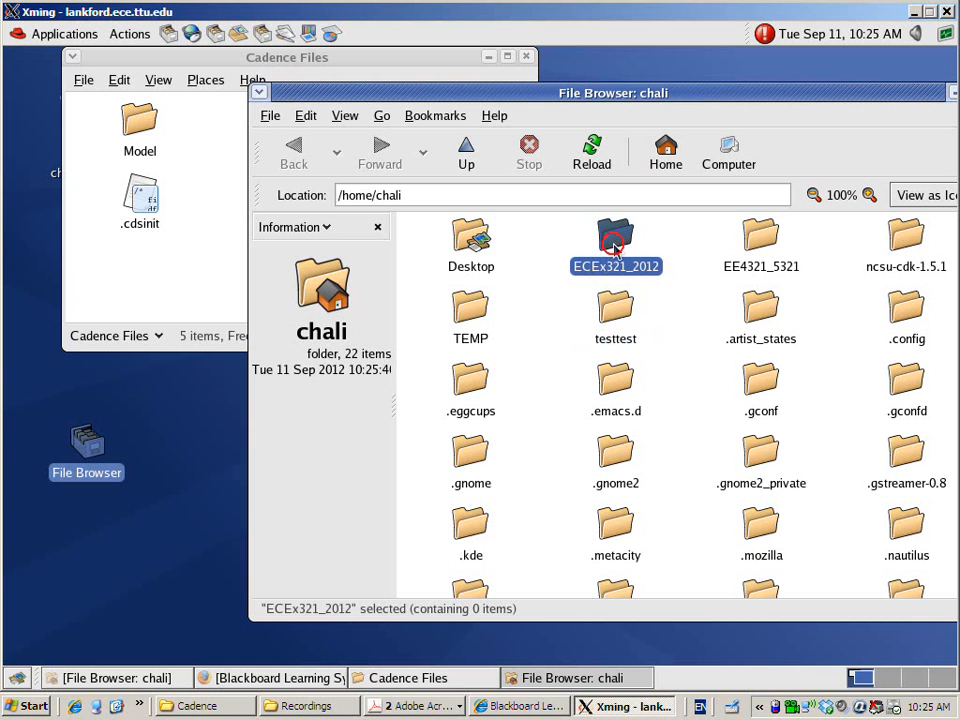
double_click(616, 236)
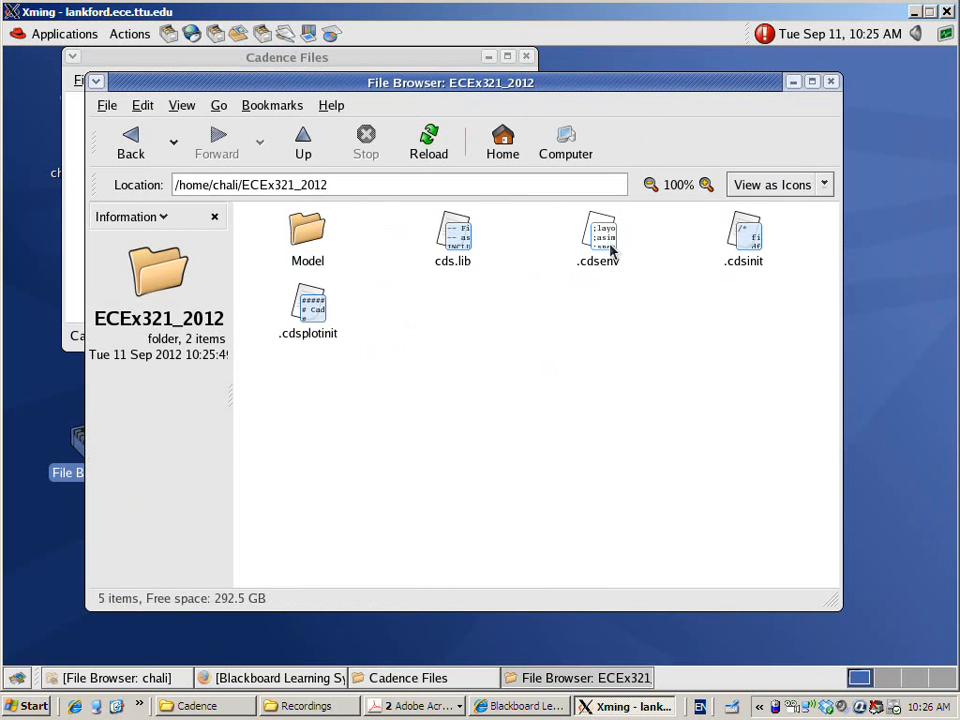
mouse_move(604, 264)
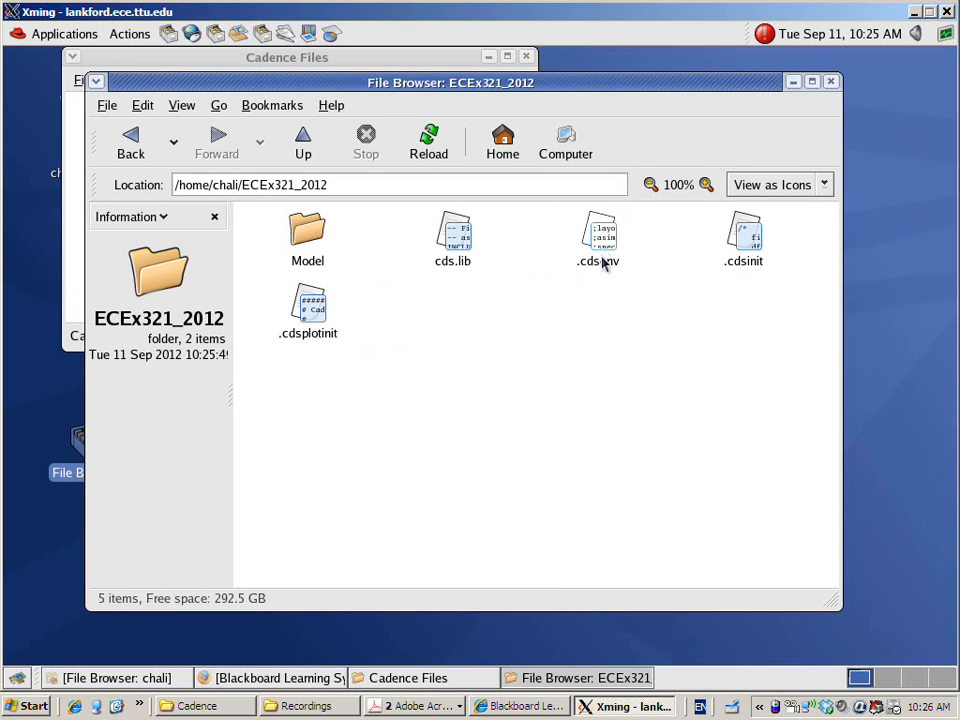
mouse_move(604, 250)
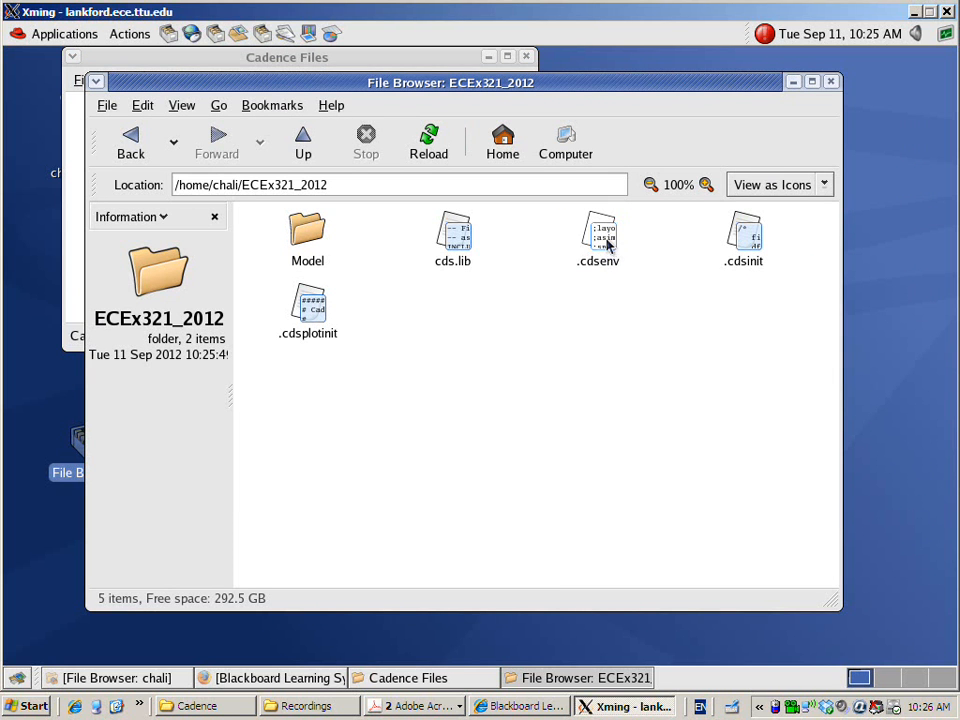
left_click(744, 236)
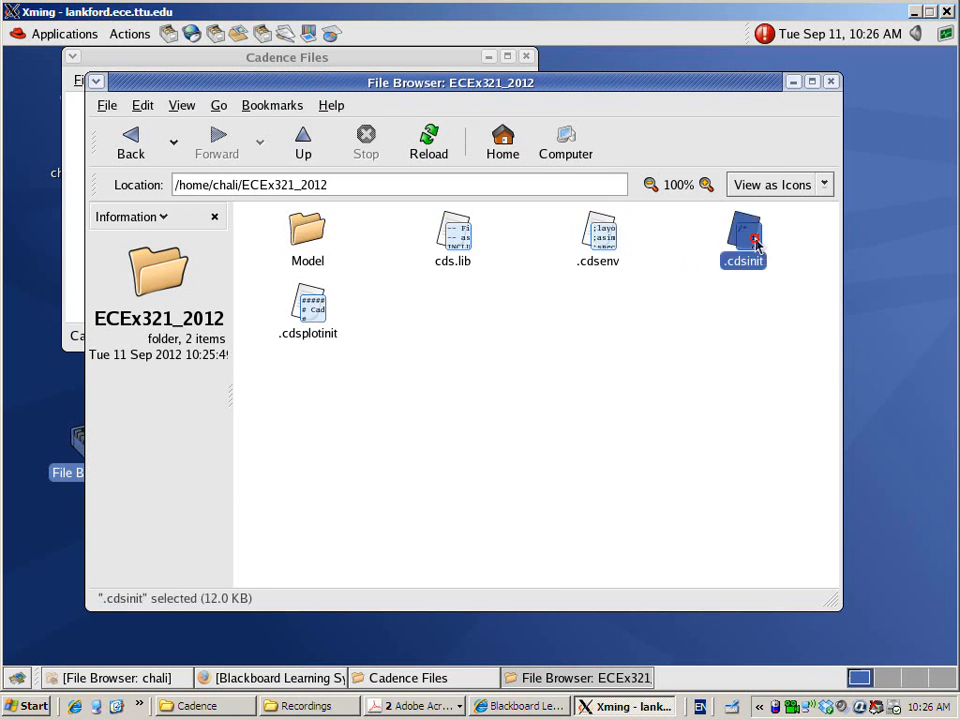
left_click(740, 300)
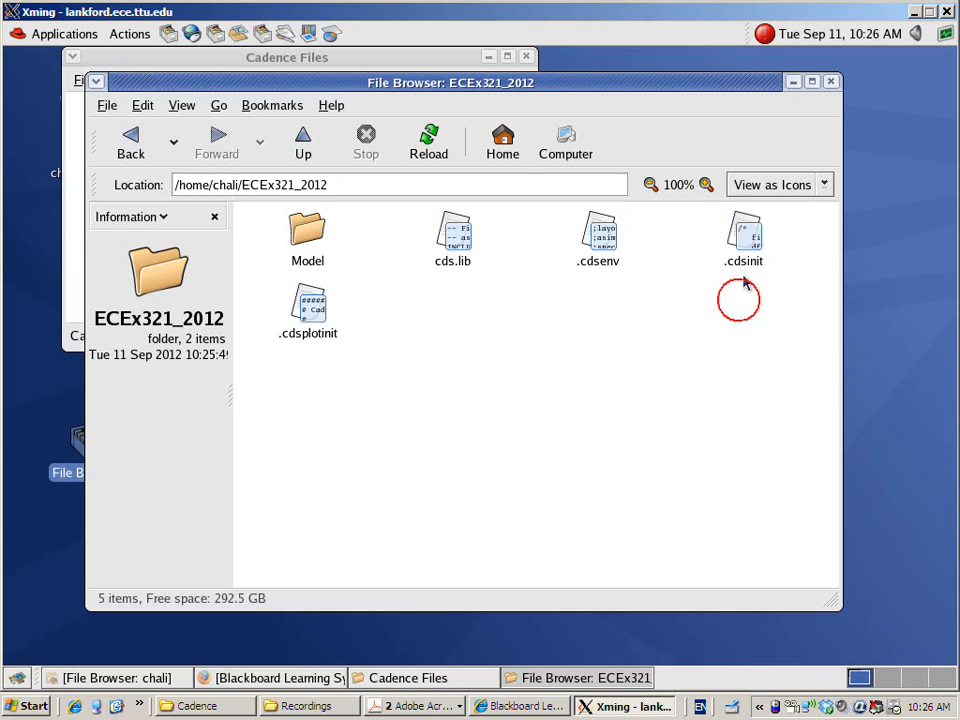
left_click(744, 236)
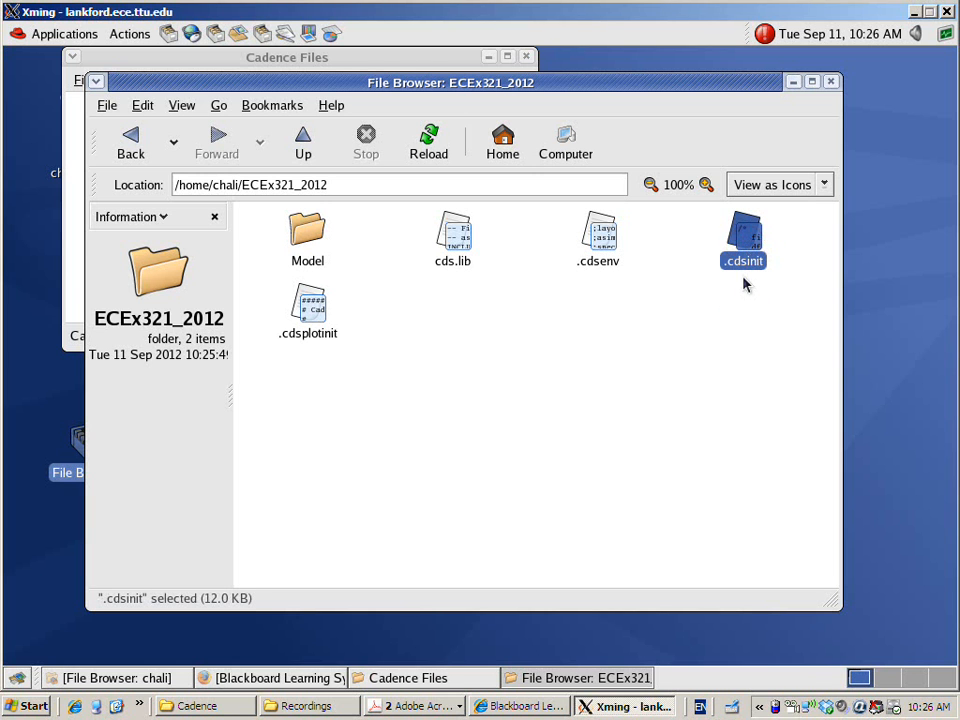
mouse_move(584, 362)
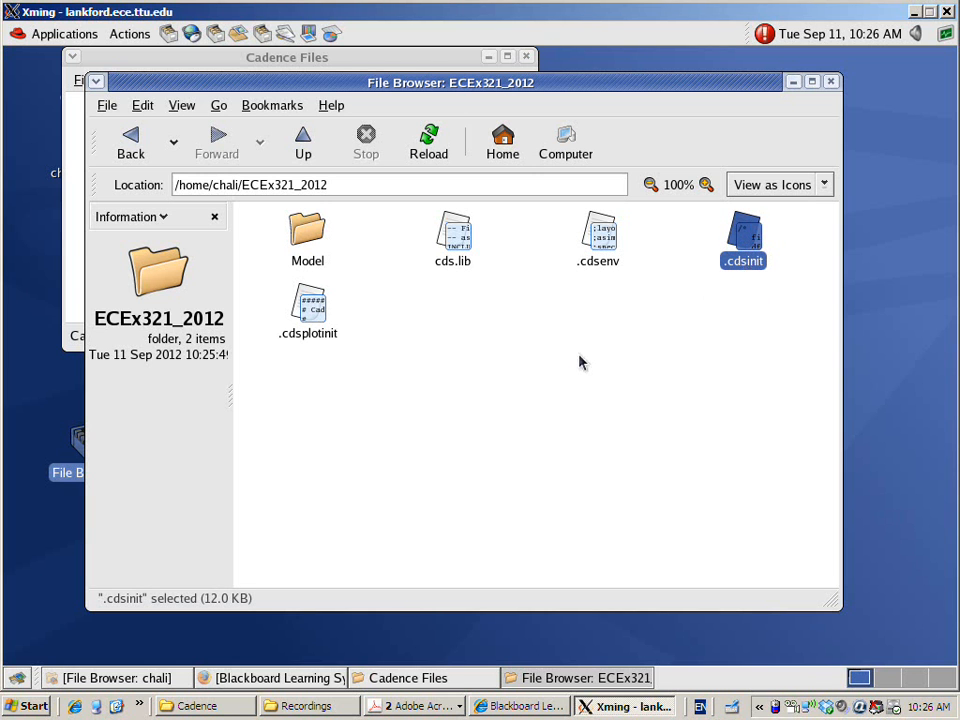
left_click(308, 310)
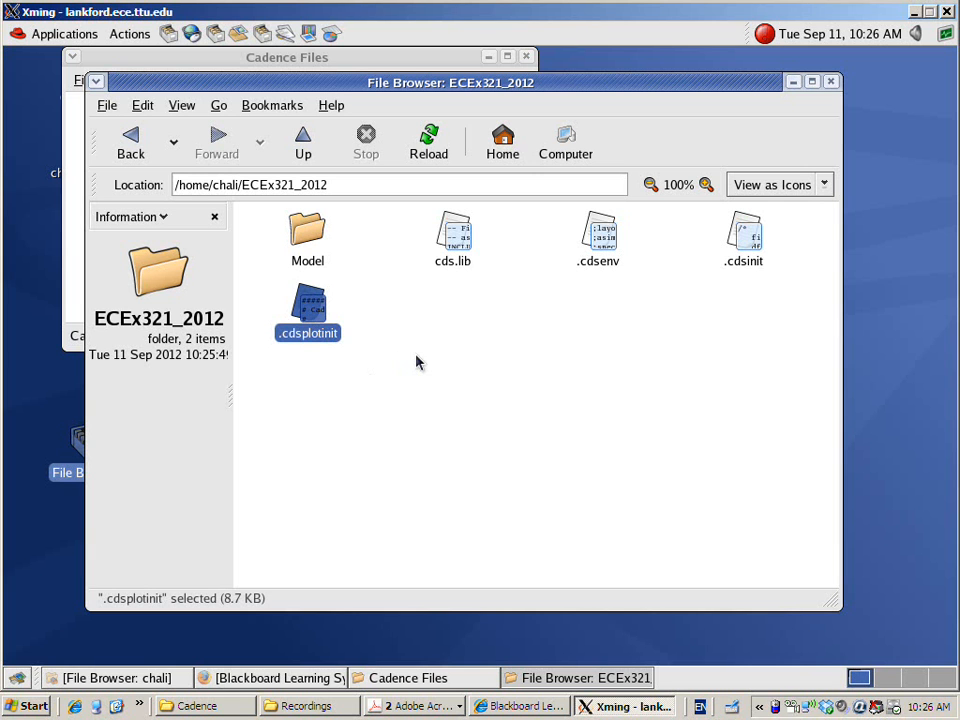
left_click(452, 232)
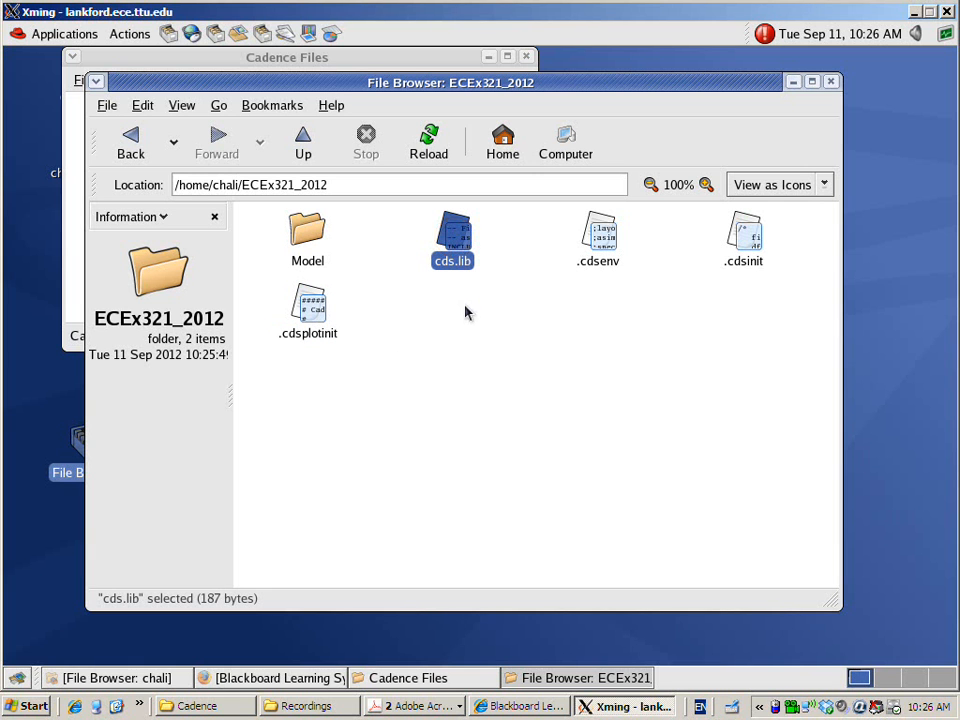
left_click(476, 298)
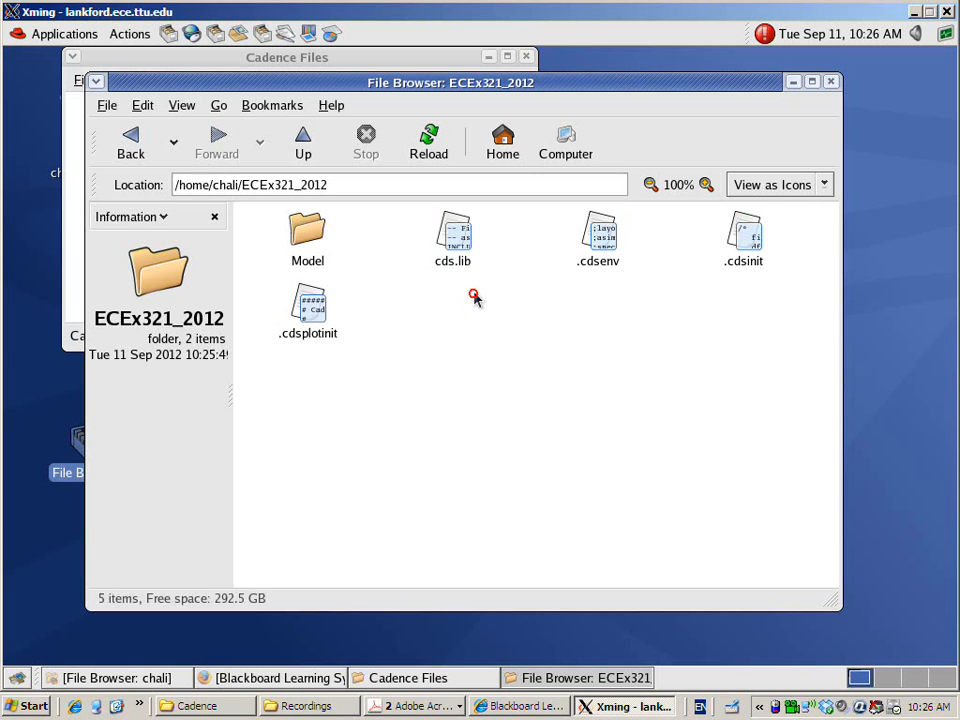
mouse_move(472, 284)
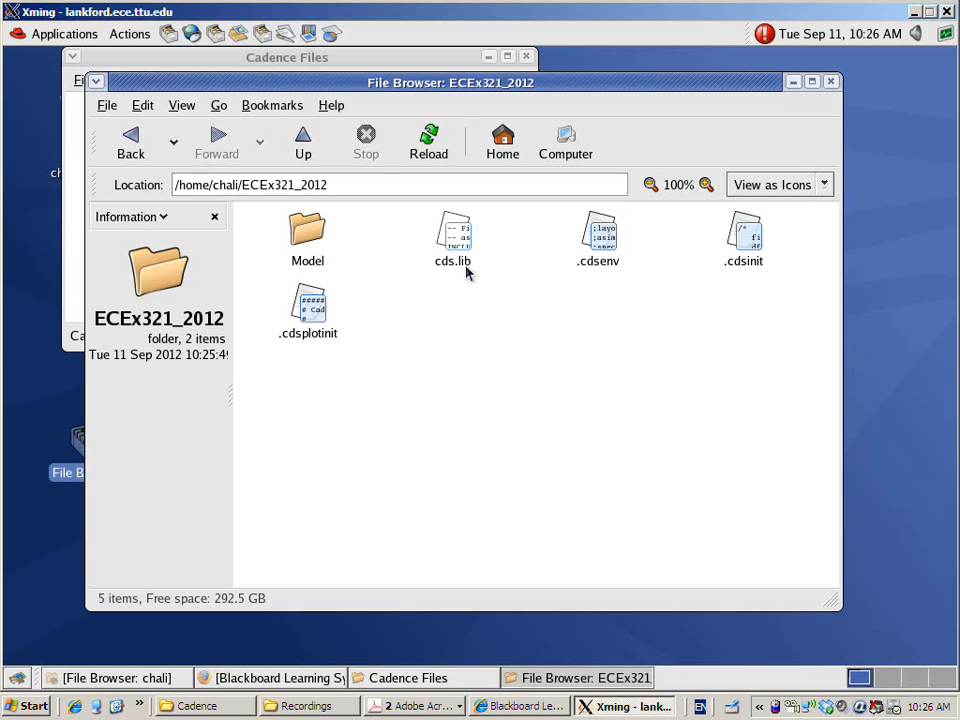
mouse_move(428, 276)
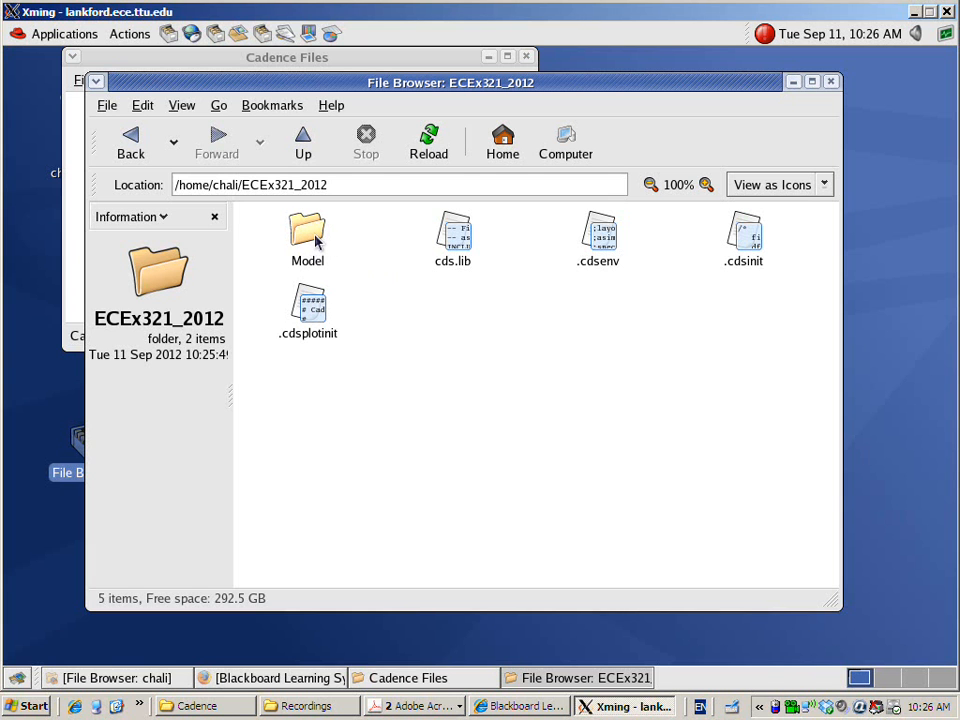
double_click(308, 232)
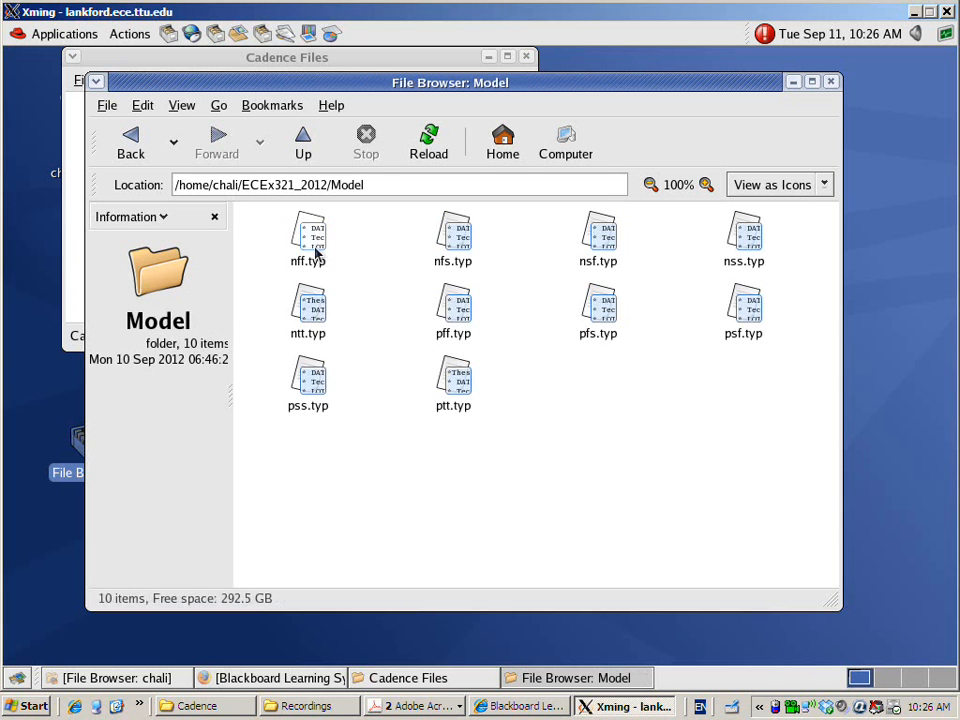
left_click(452, 384)
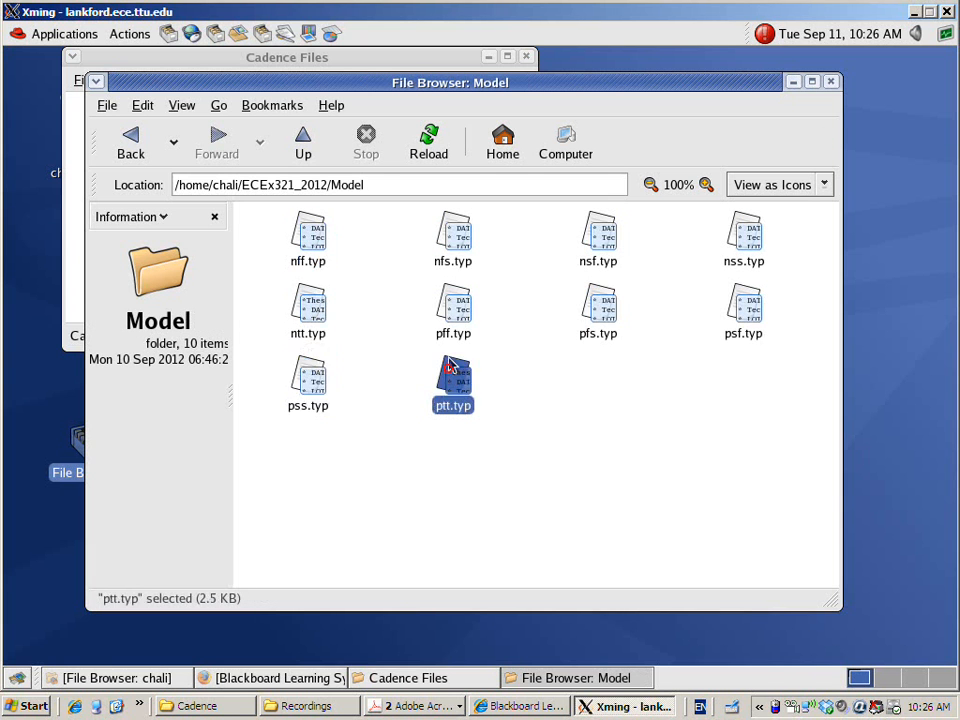
left_click(598, 304)
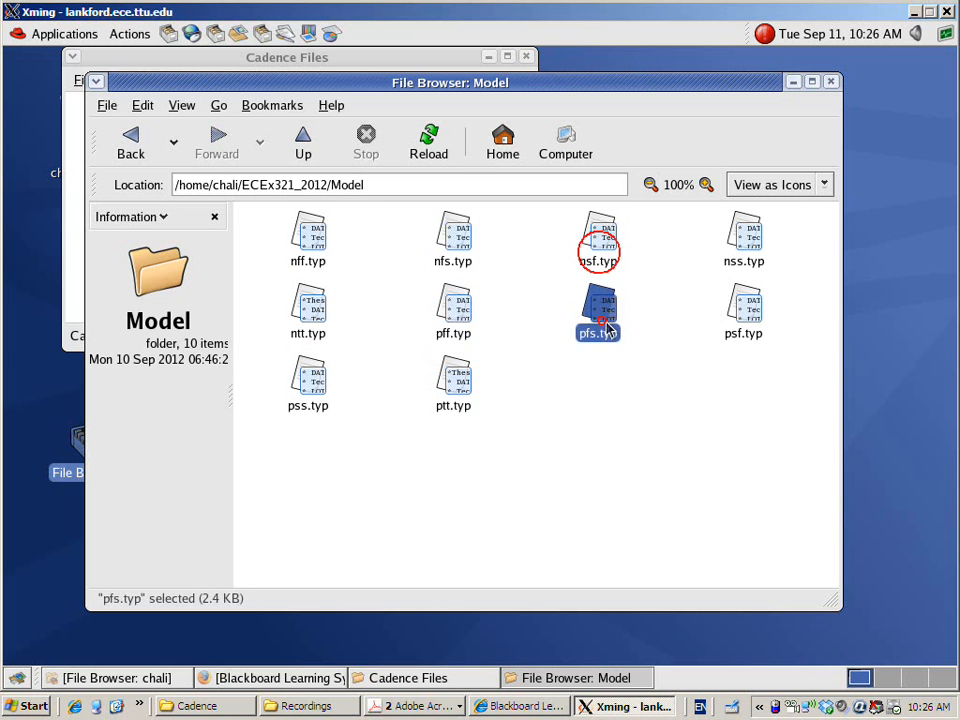
left_click(710, 460)
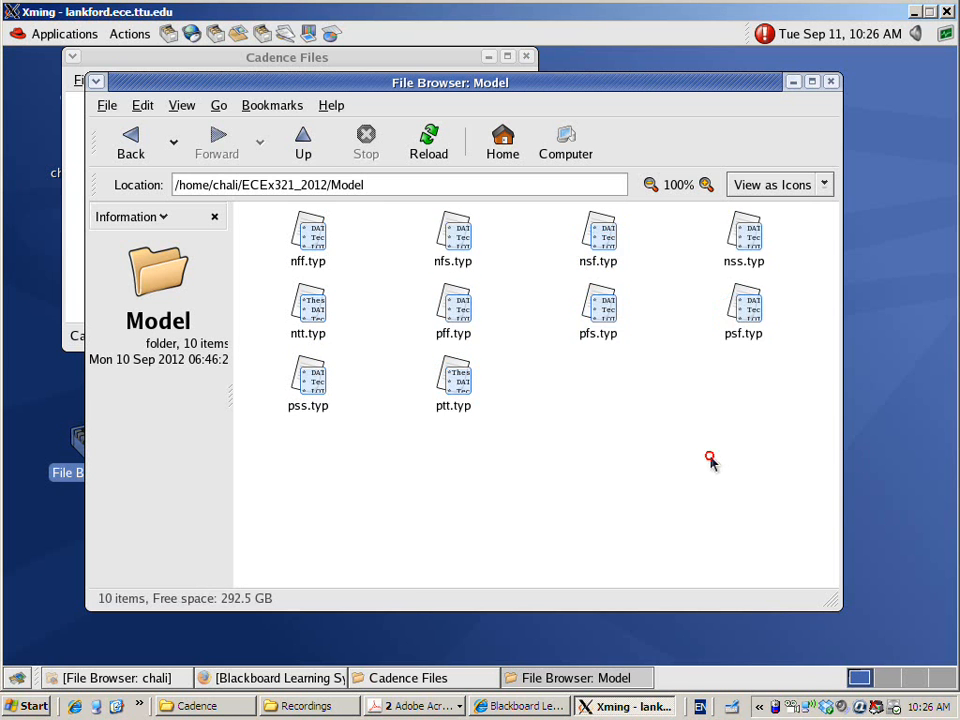
left_click(302, 140)
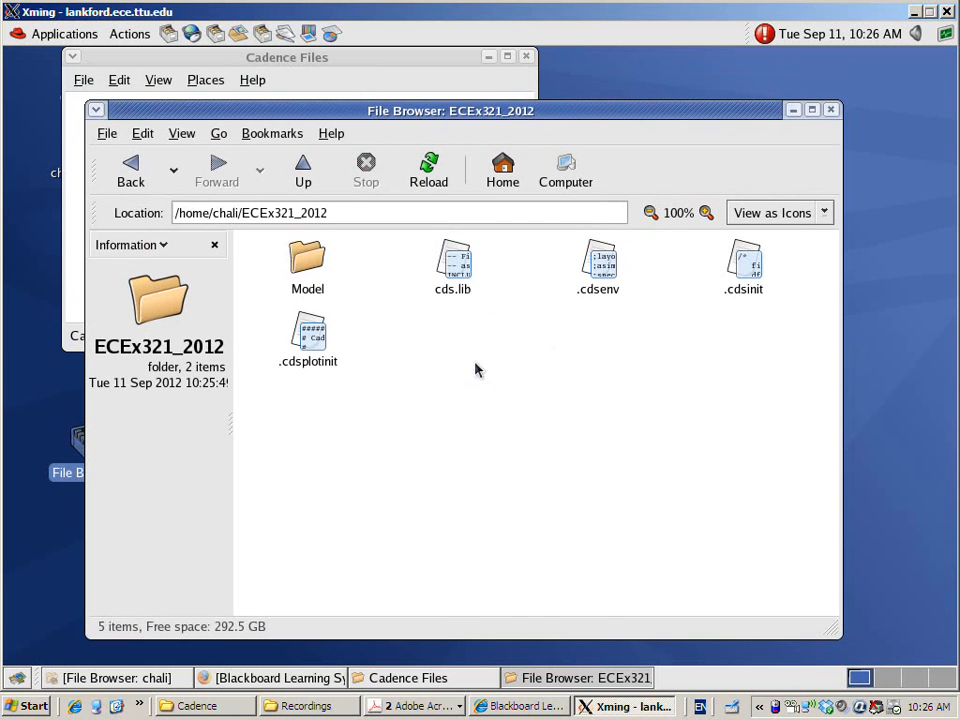
- Launch a new terminal from the desktop context menu, landing at the chali@lankford shell prompt
right_click(476, 370)
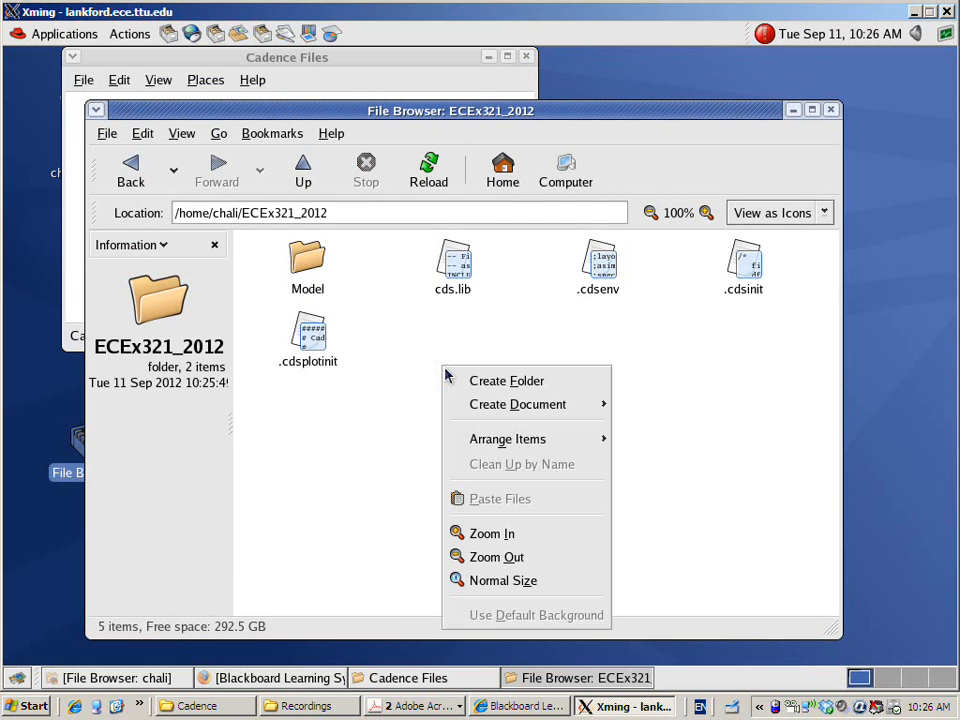
mouse_move(698, 432)
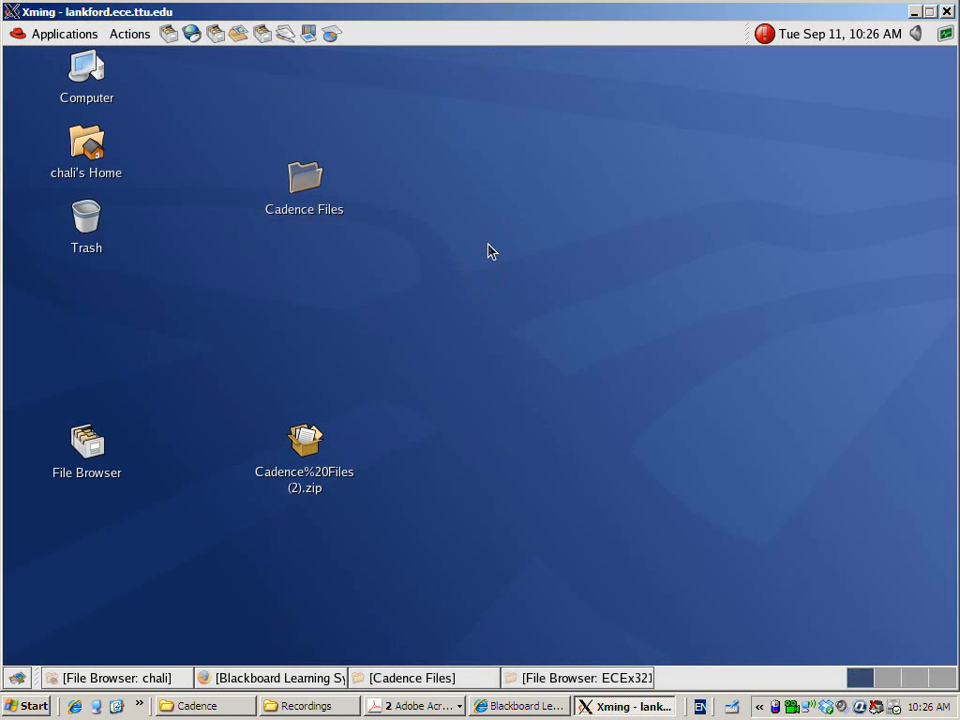
right_click(490, 252)
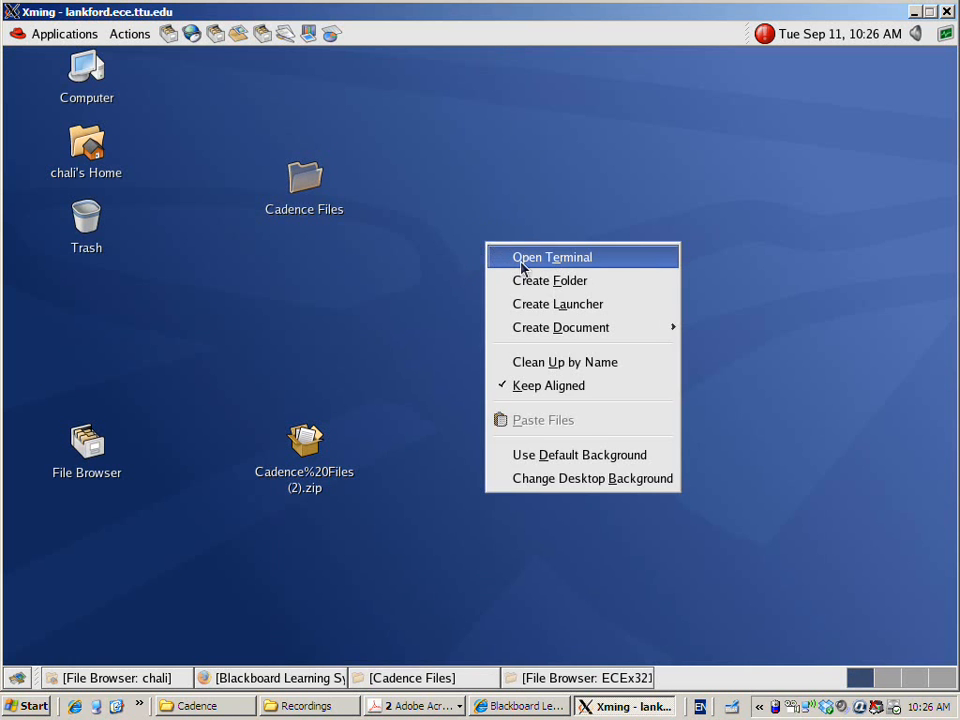
left_click(552, 256)
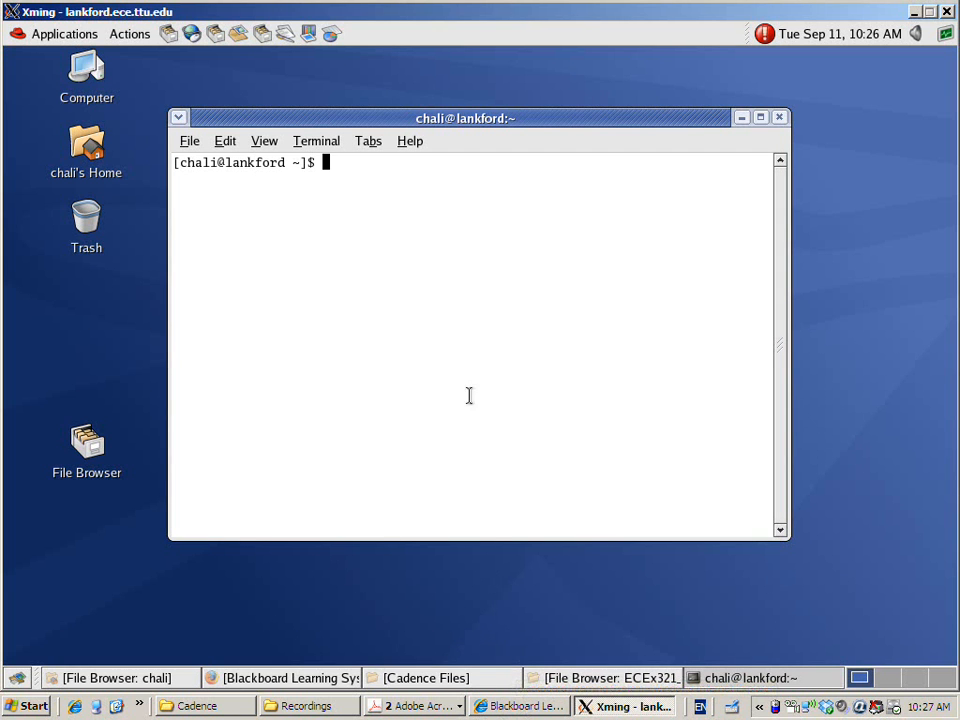
mouse_move(440, 360)
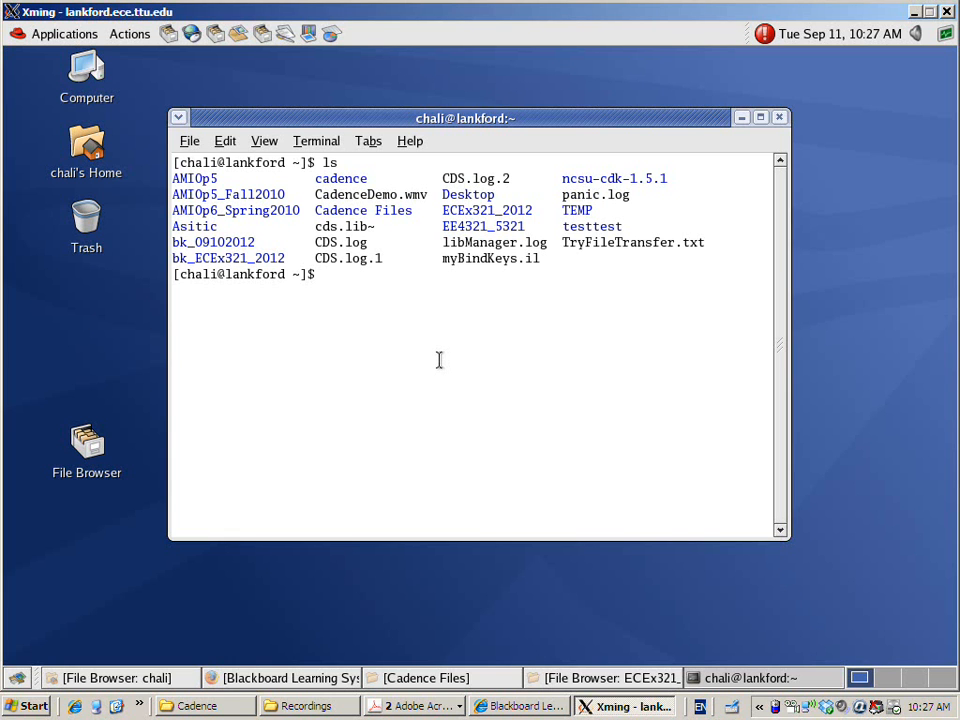
- Change the terminal's working directory to ECEx321_2012 using cd with Tab completion
type("cd")
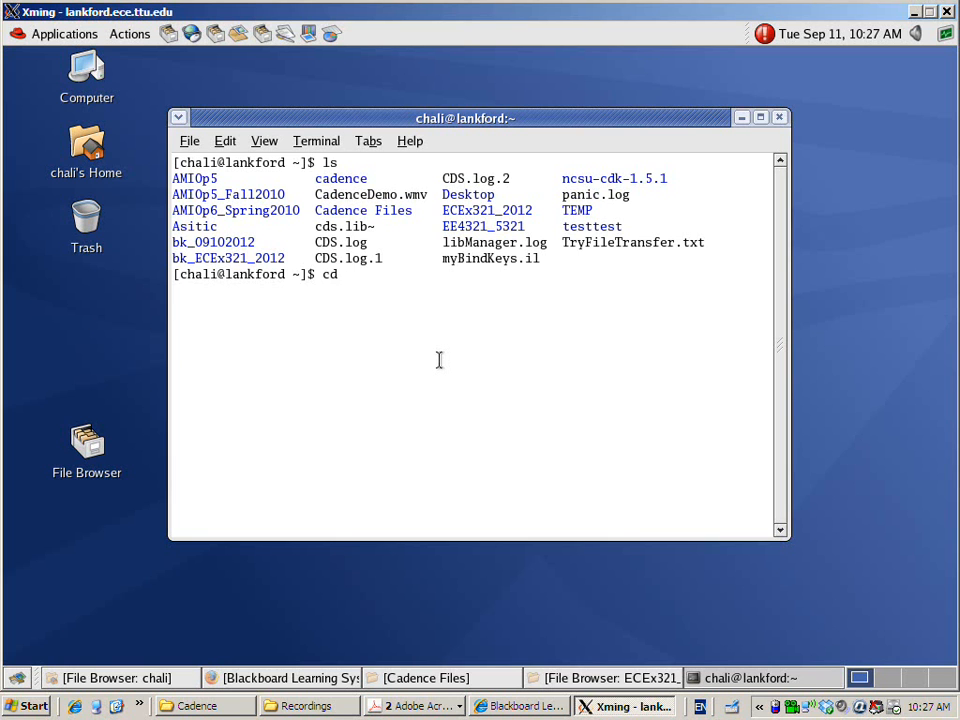
type("ECEx")
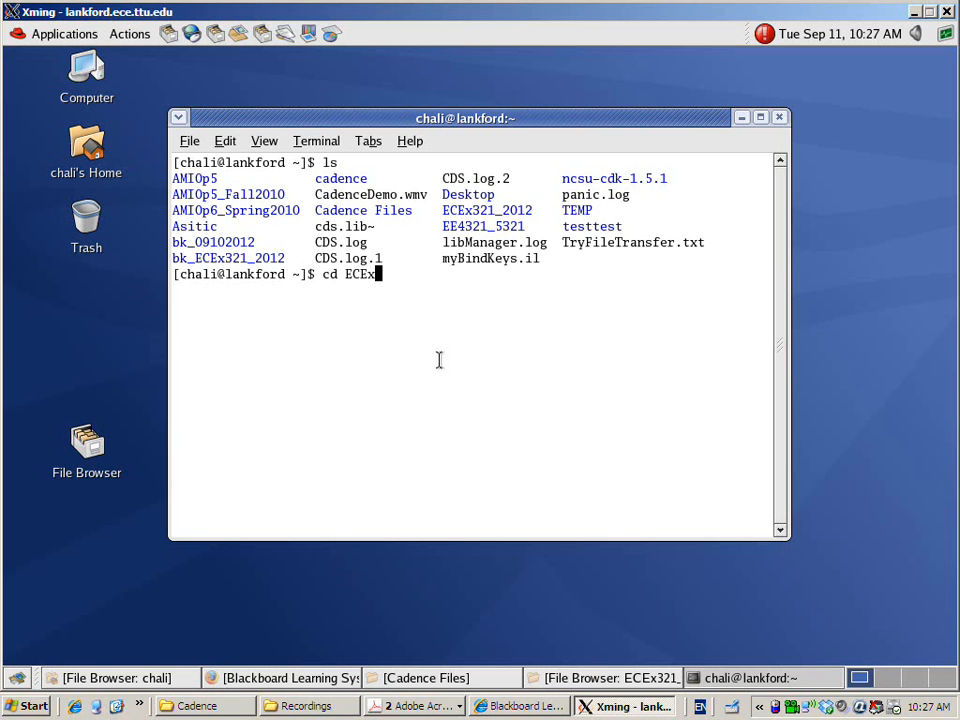
type("321")
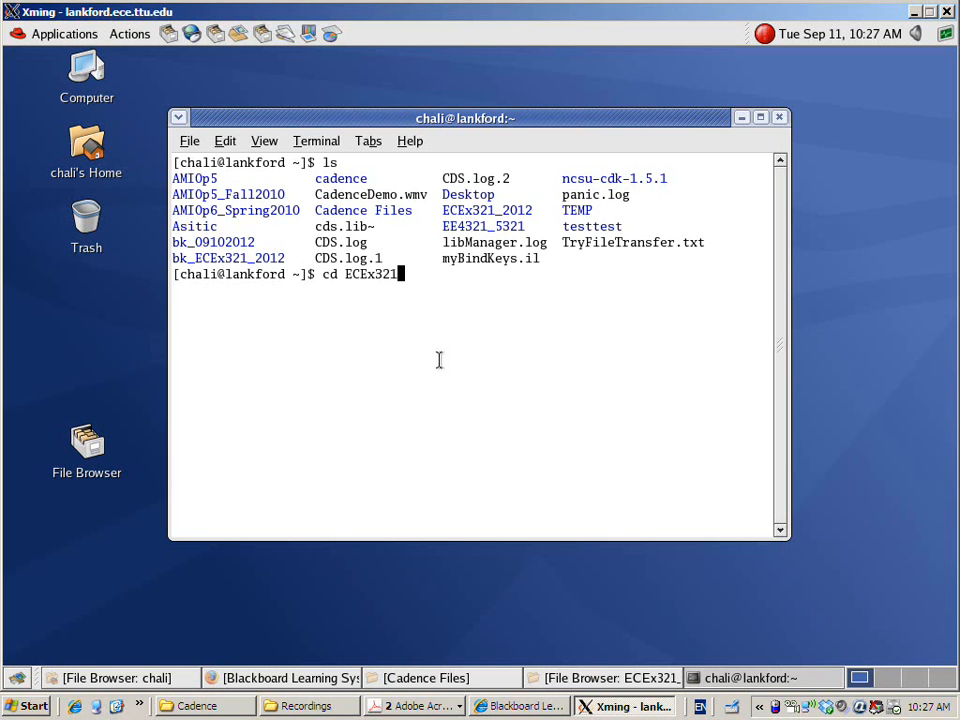
type("_20")
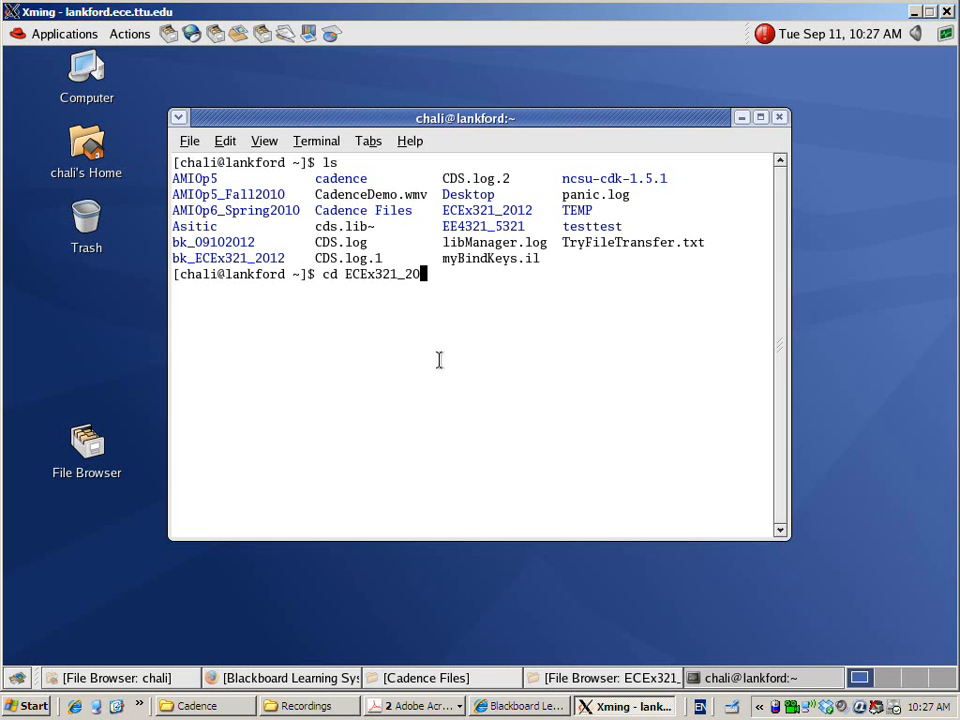
key("Tab")
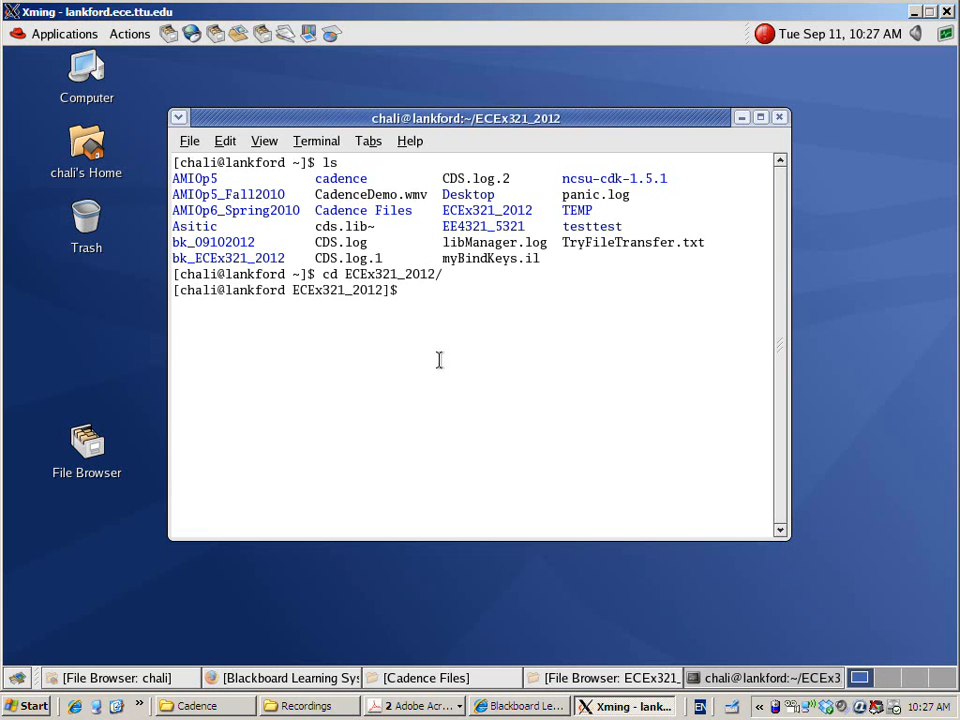
- List the folder contents with ls and ls -a to confirm the hidden setup files are present
type("ls")
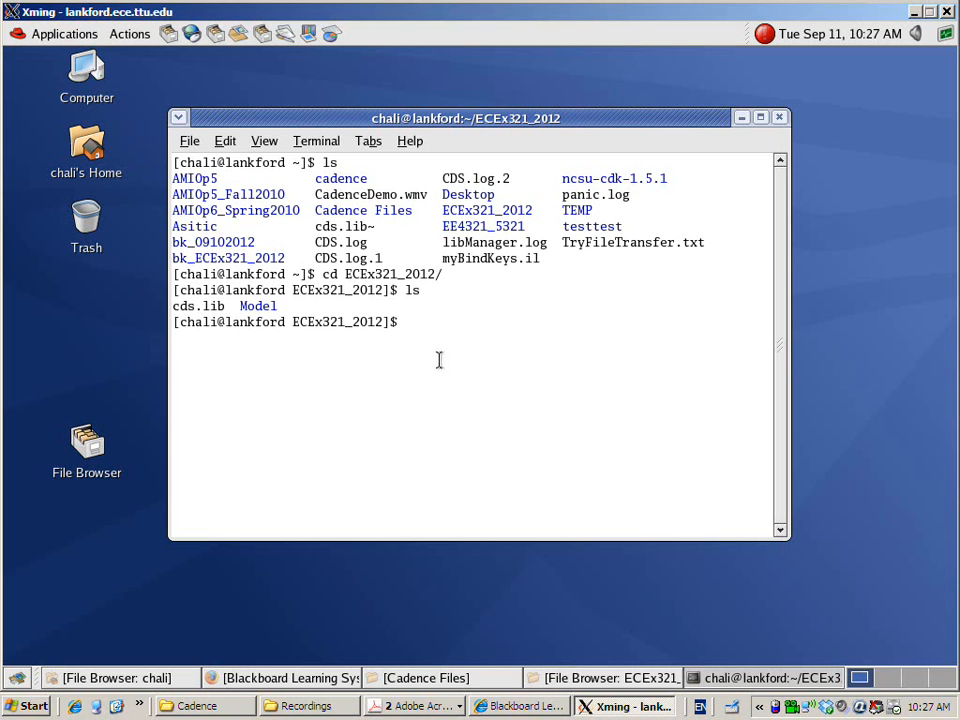
type("ls -")
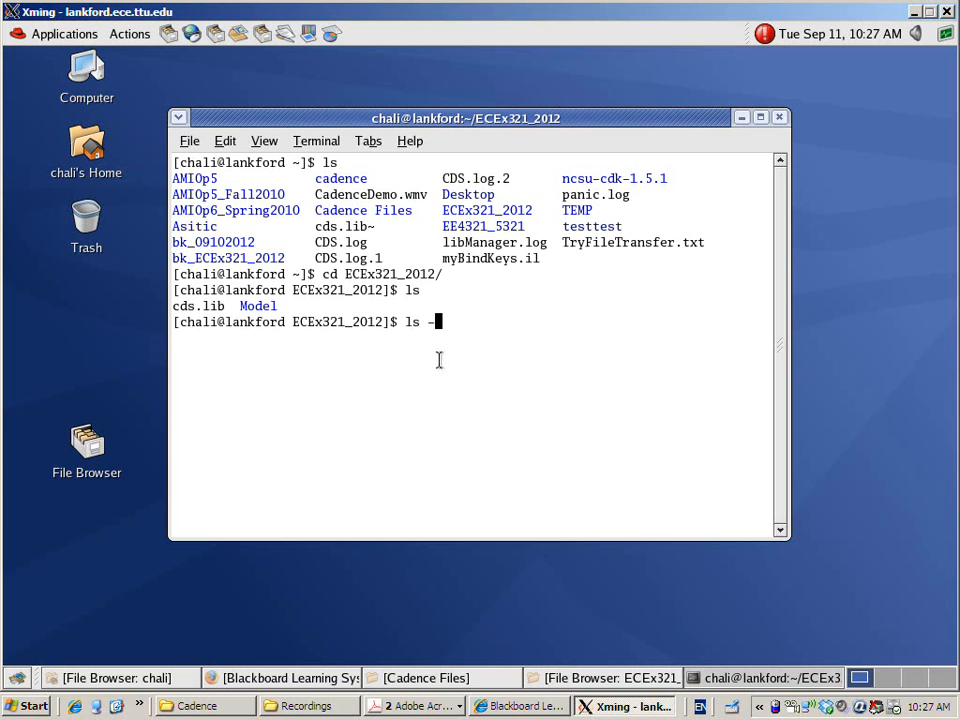
type("a")
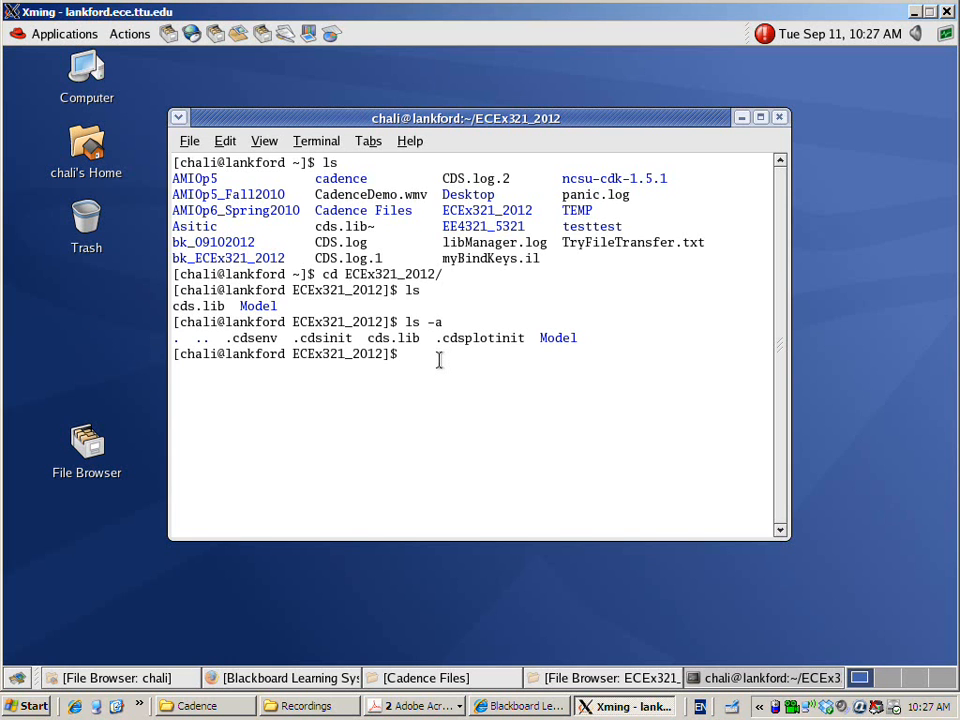
double_click(320, 336)
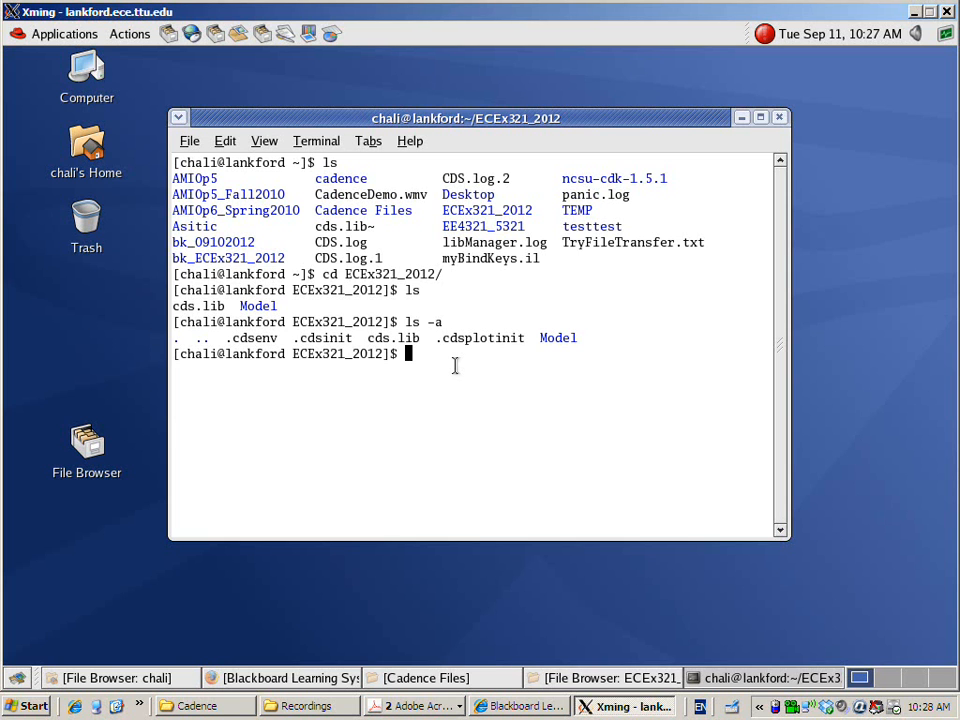
- Launch Cadence in the background with icfb &
type("i")
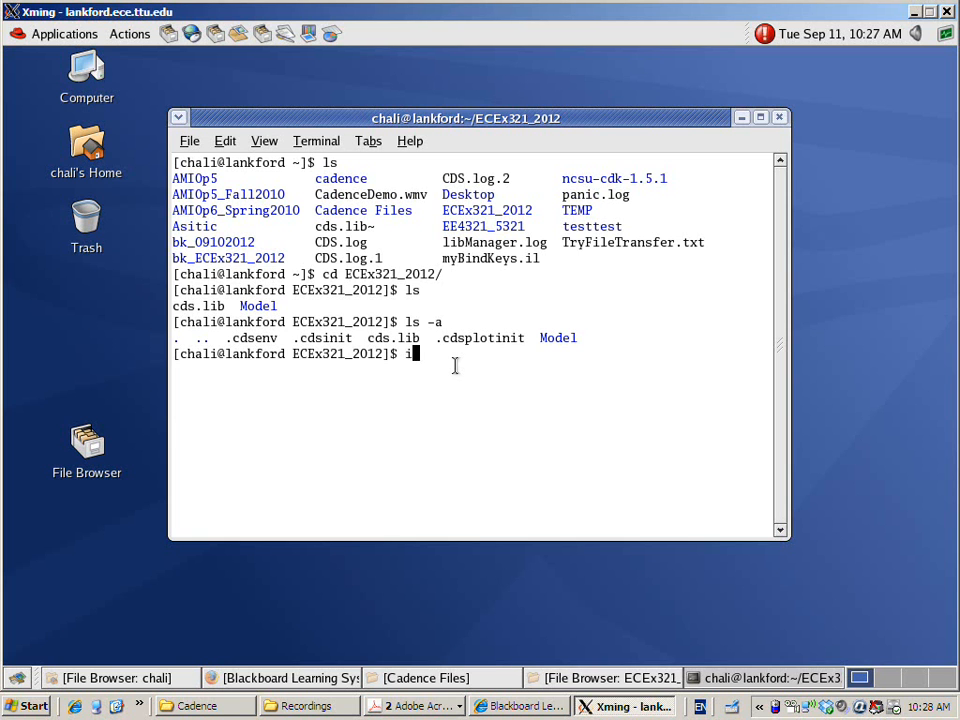
type("cfb &")
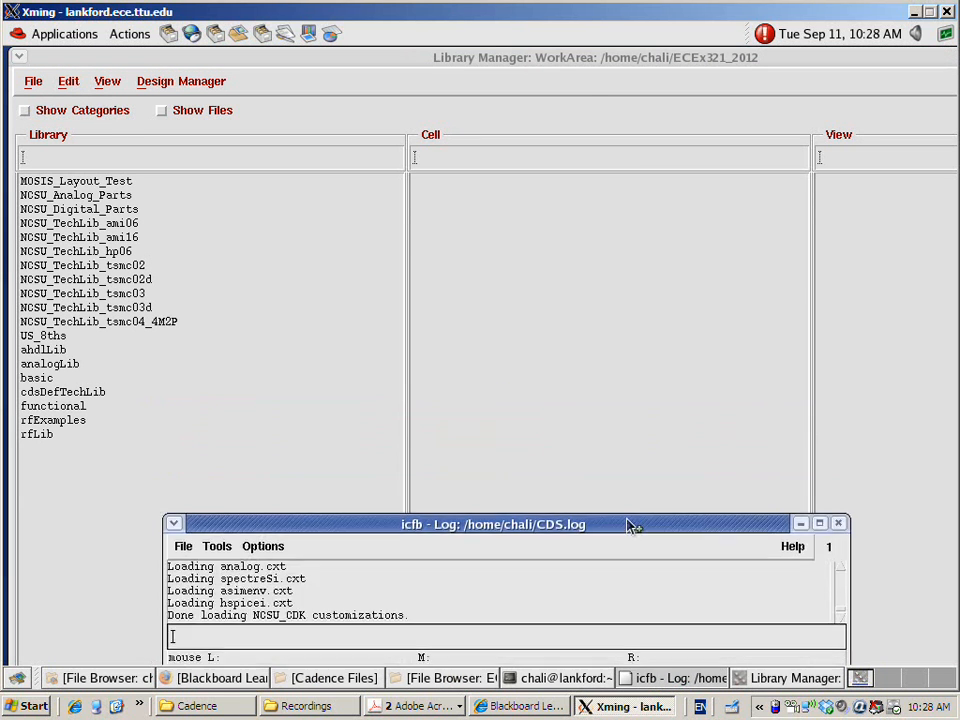
- Drag the icfb Log (CIW) window into place below the Library Manager
left_click_drag(630, 524, 610, 402)
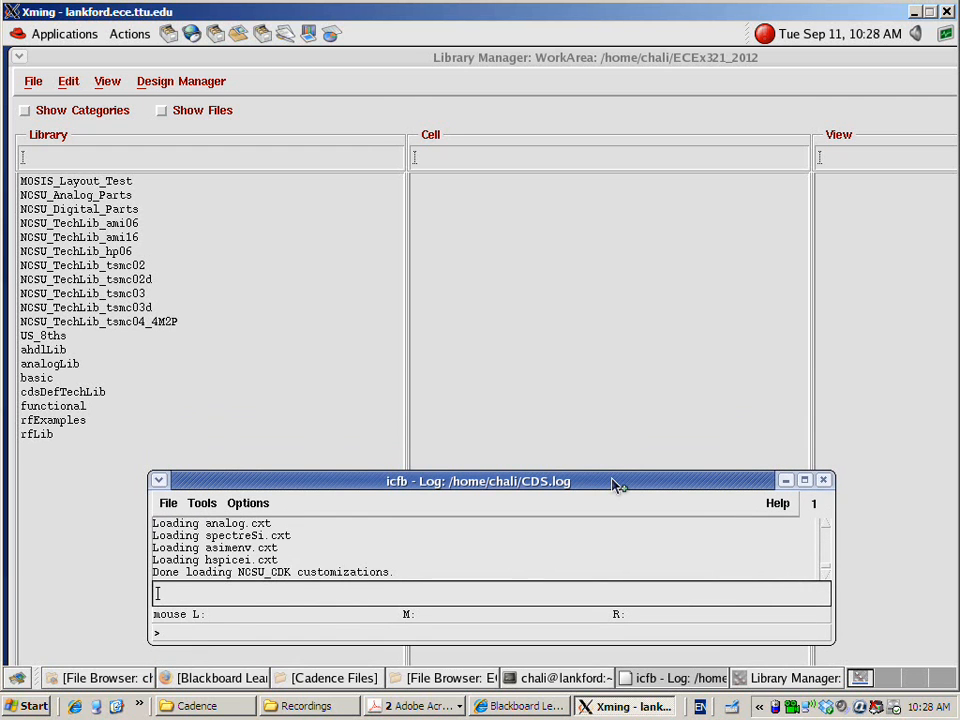
left_click_drag(616, 480, 620, 476)
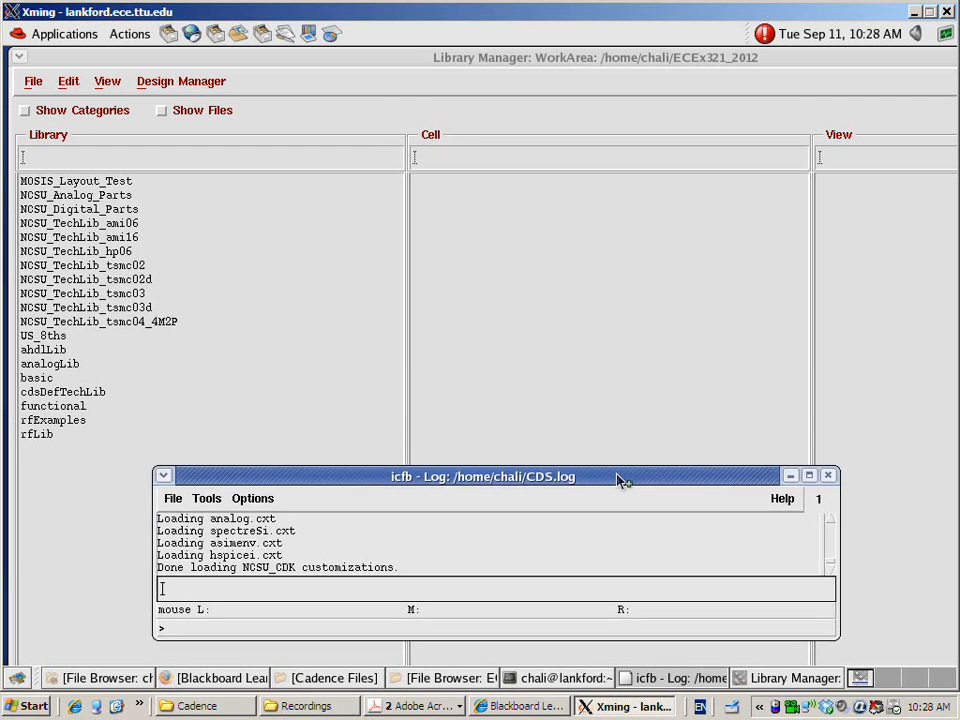
left_click_drag(616, 476, 604, 478)
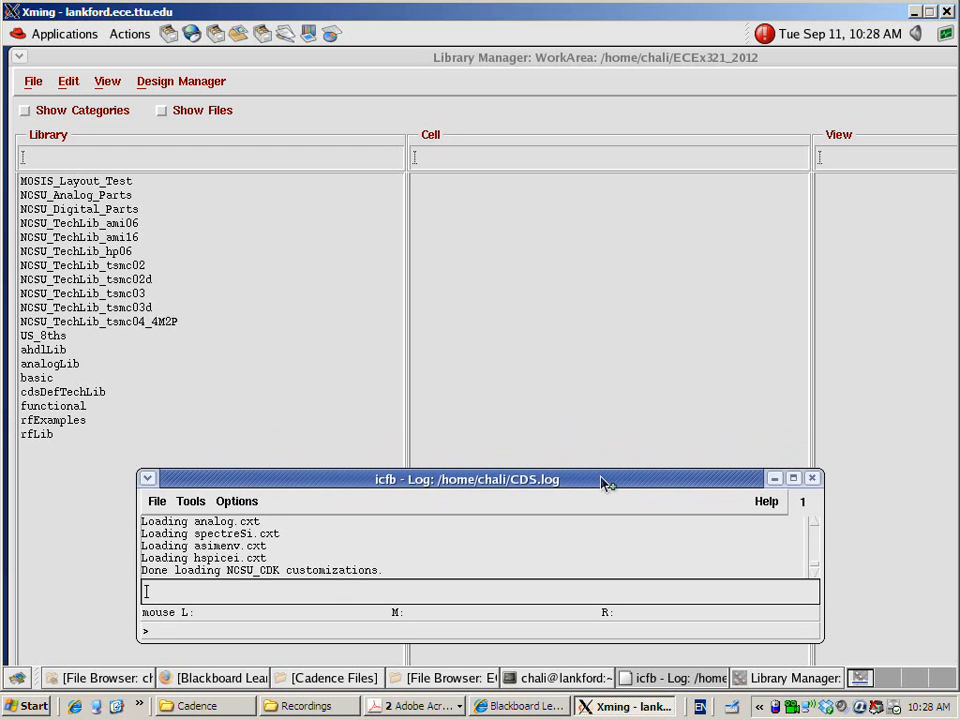